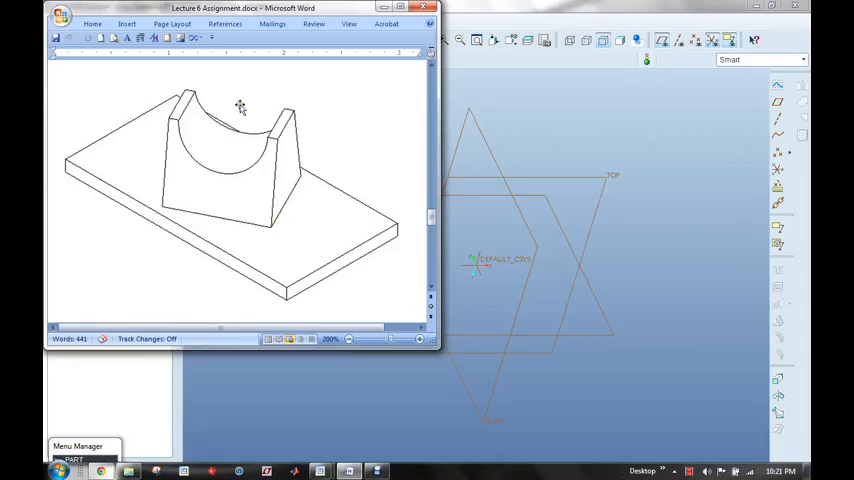
mouse_move(285, 181)
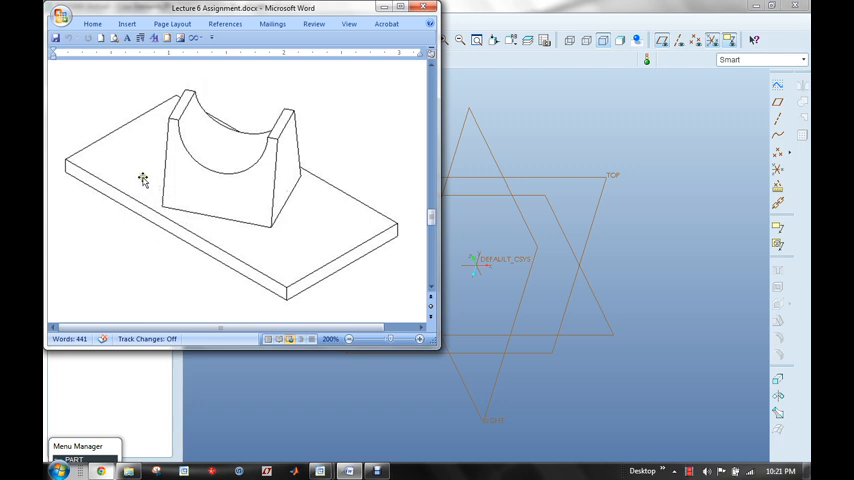
mouse_move(324, 182)
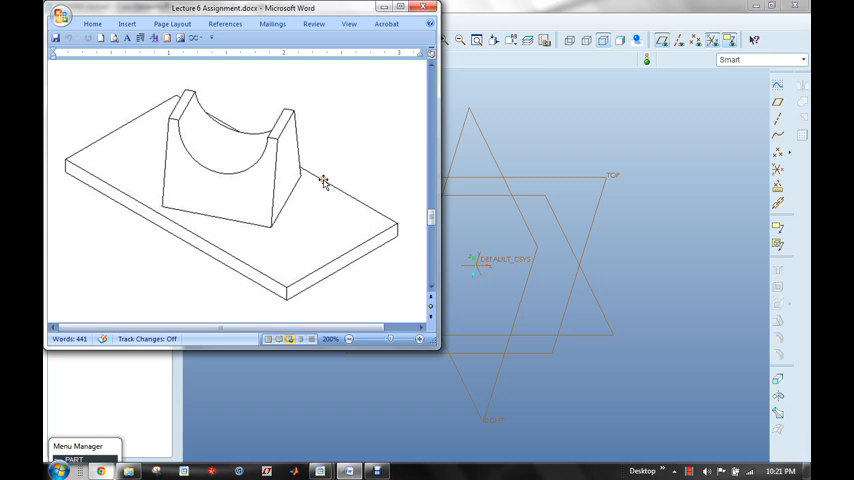
mouse_move(344, 197)
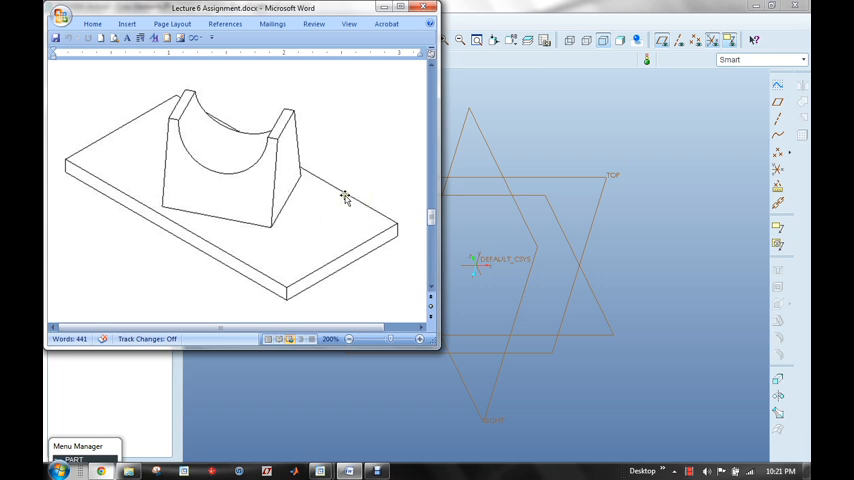
mouse_move(175, 145)
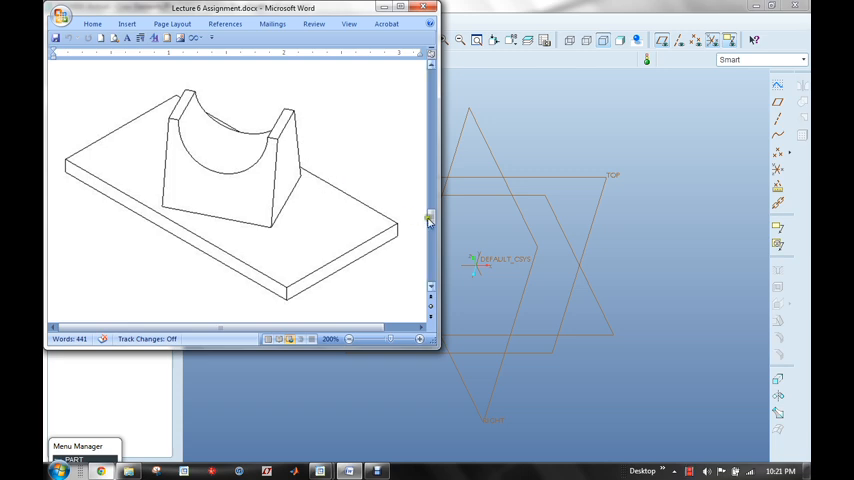
Scroll down past the isometric drawing to the top-view drawing of the cradle part.
scroll(down, 3)
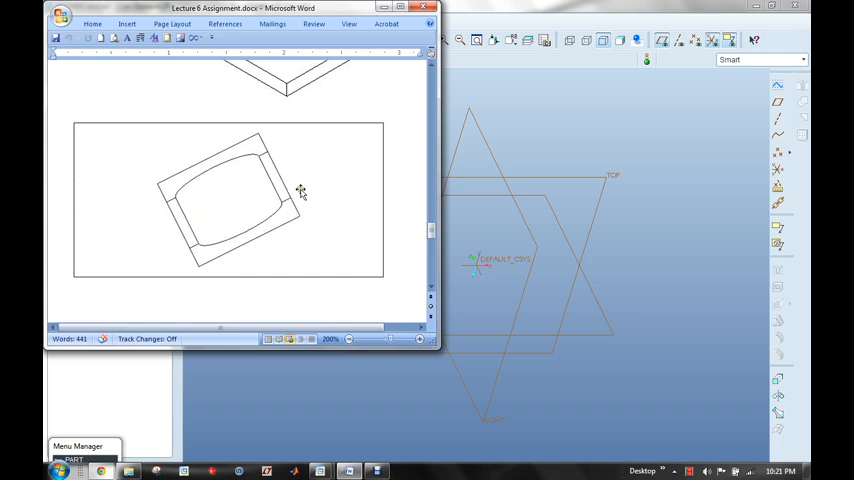
mouse_move(68, 276)
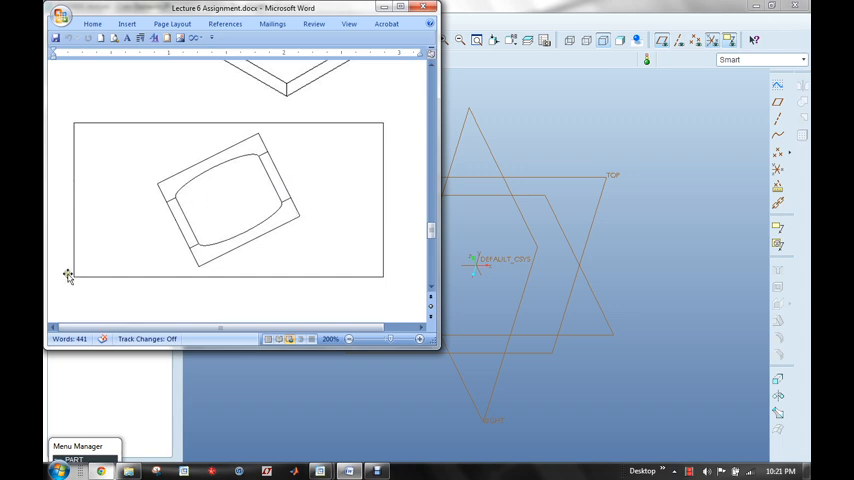
mouse_move(177, 230)
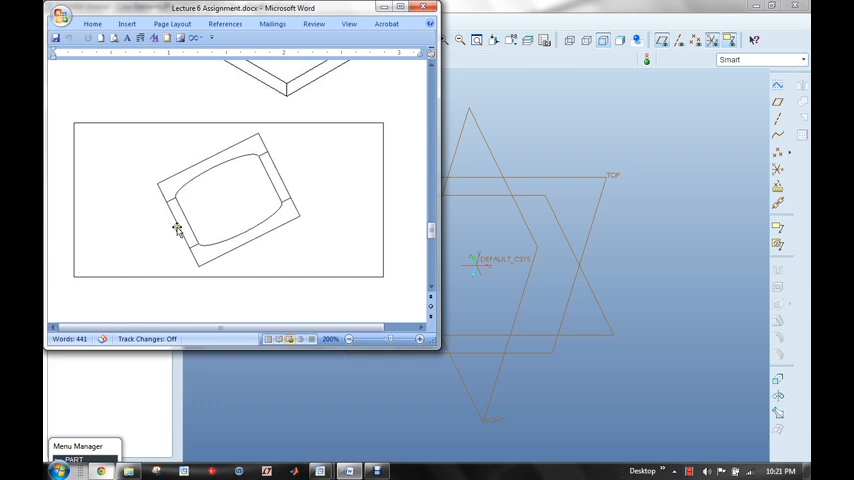
mouse_move(378, 135)
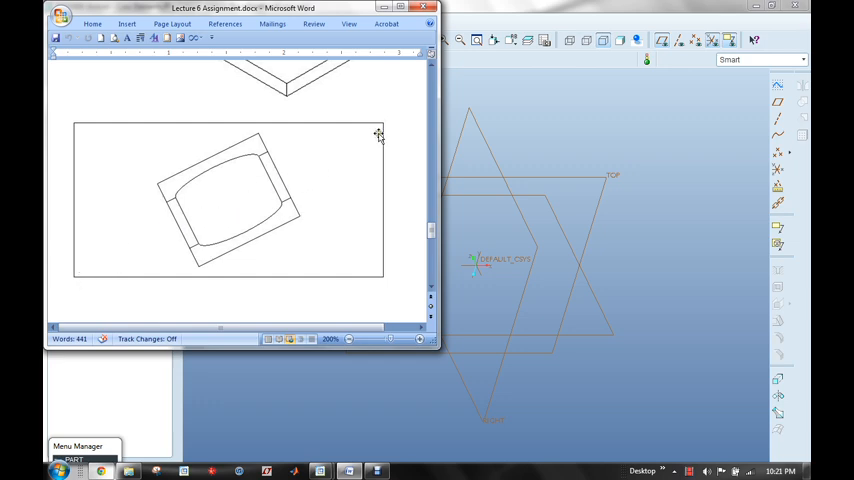
mouse_move(264, 260)
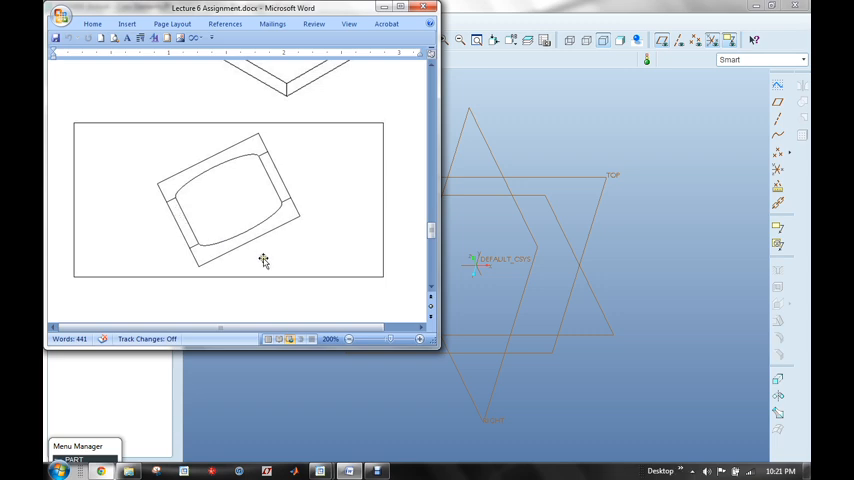
mouse_move(218, 175)
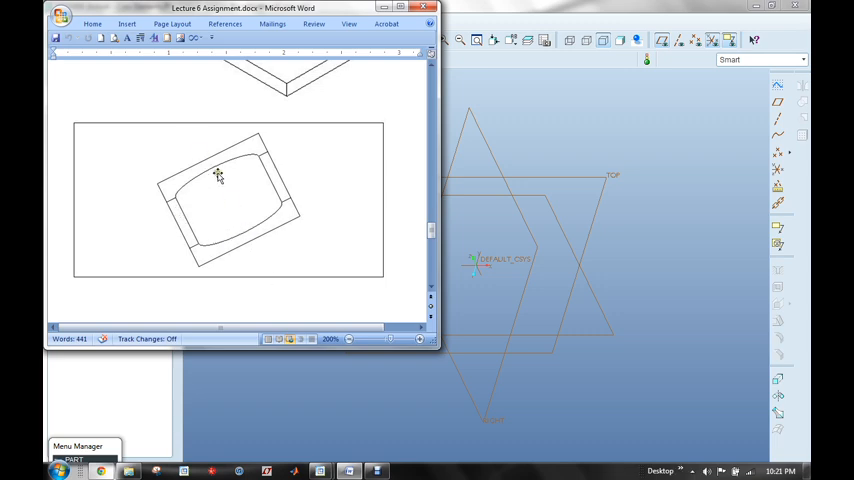
mouse_move(222, 243)
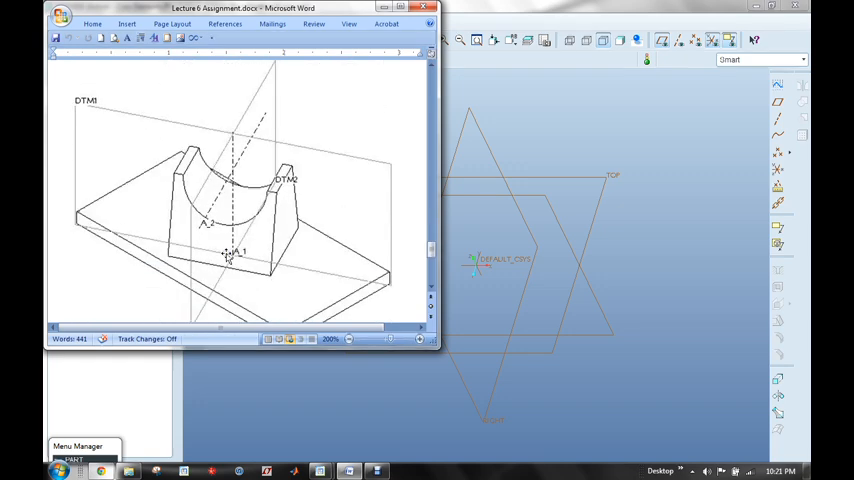
Scroll back up to the isometric drawing labelled DTM1, DTM2, A_1 and A_2.
scroll(up, 3)
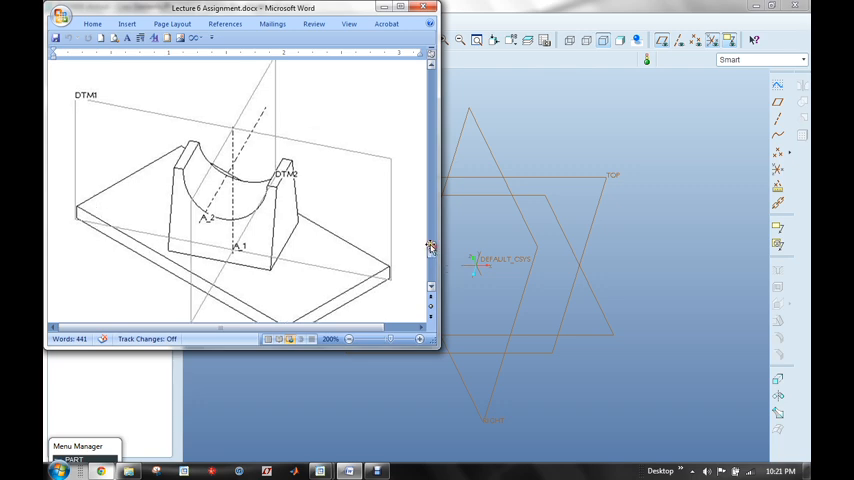
mouse_move(343, 153)
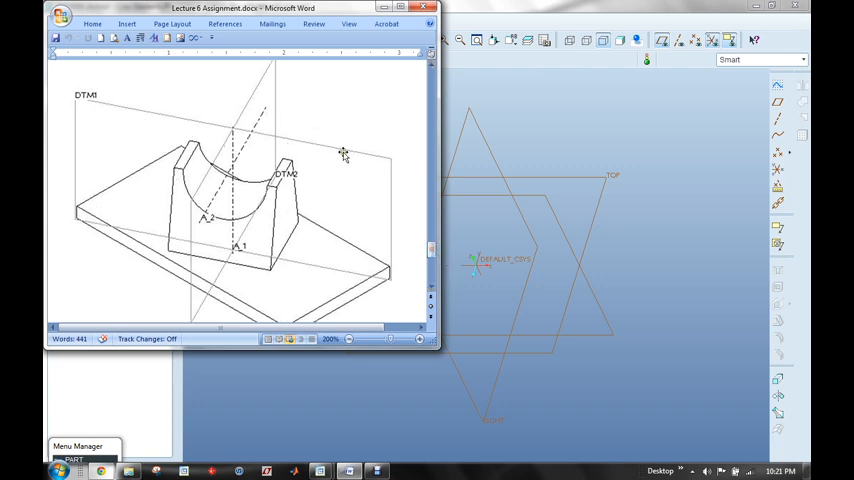
mouse_move(358, 142)
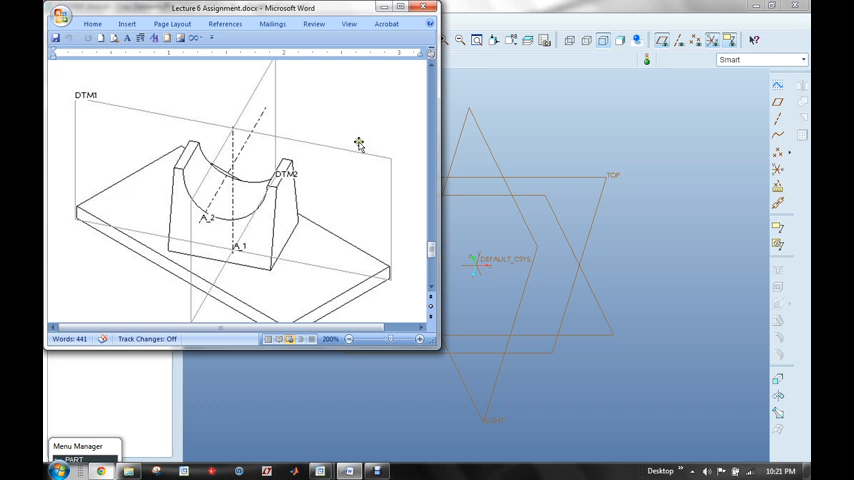
mouse_move(197, 232)
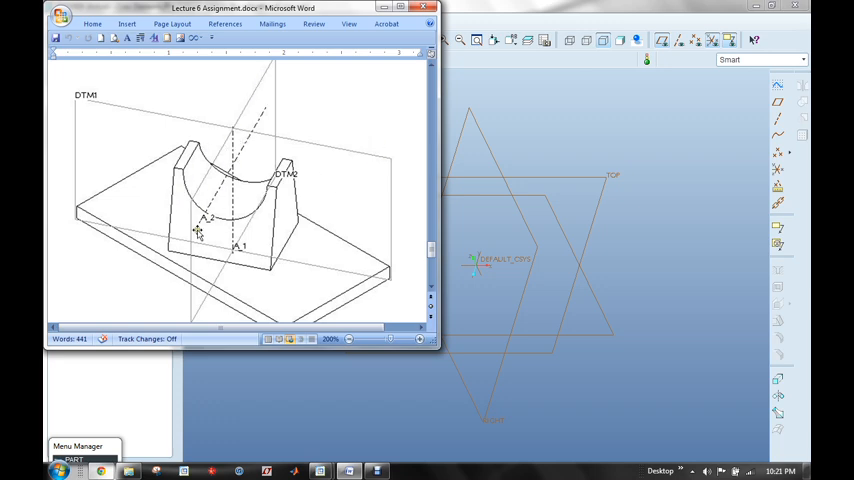
mouse_move(205, 272)
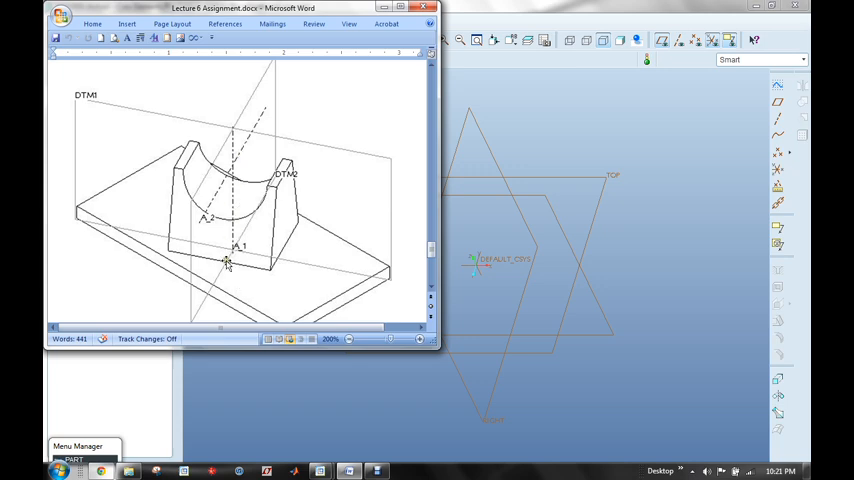
mouse_move(225, 128)
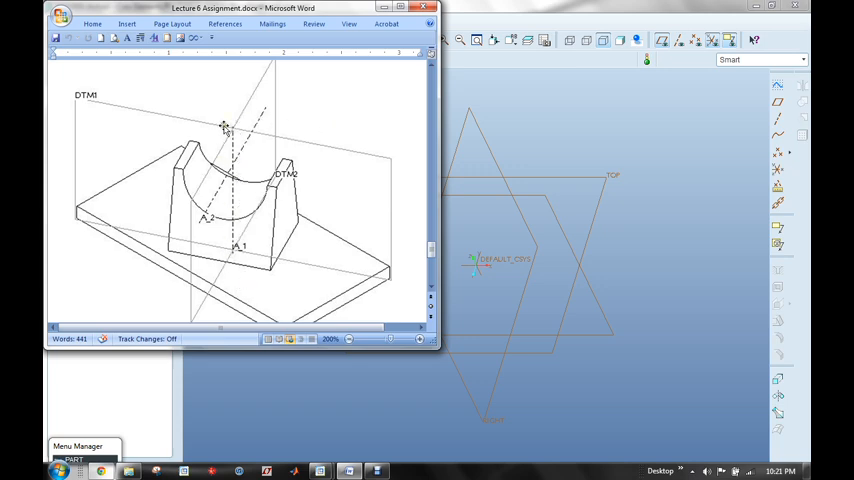
mouse_move(453, 147)
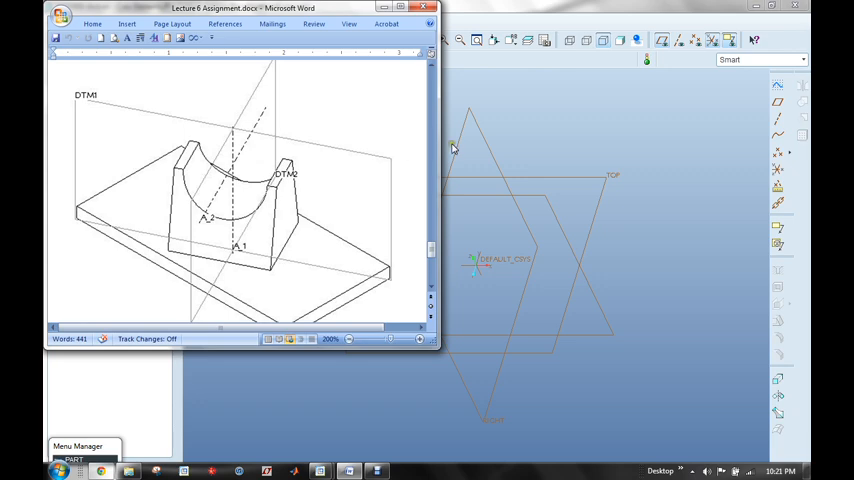
mouse_move(539, 127)
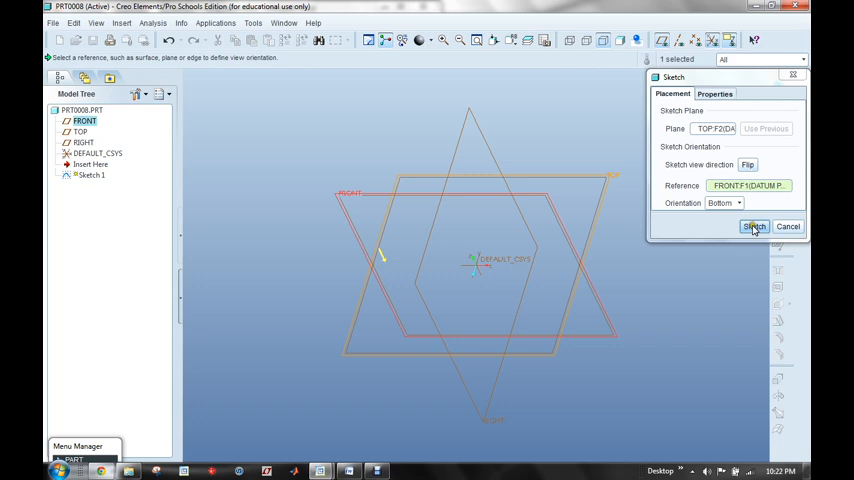
Enter the sketcher on the TOP datum plane for the extrude's centred rectangle.
click(754, 226)
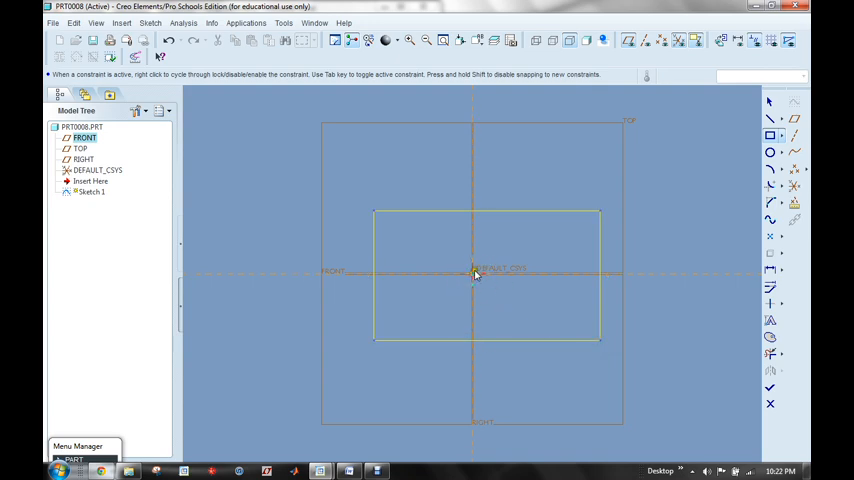
mouse_move(735, 268)
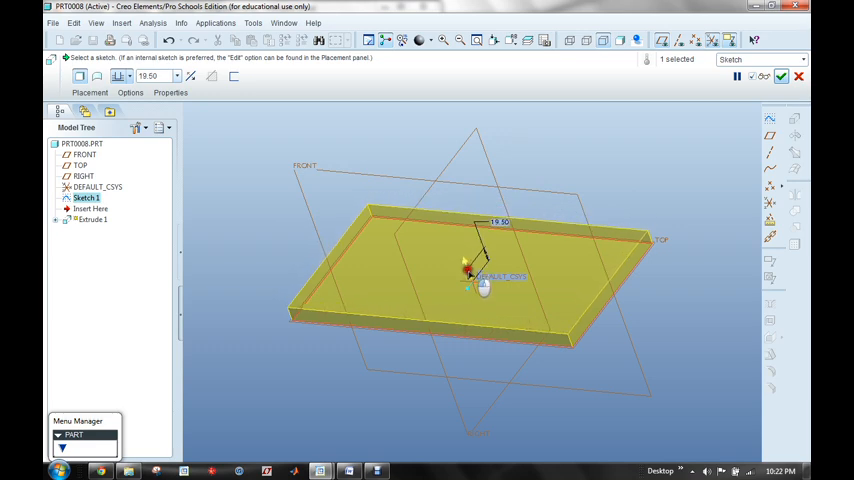
mouse_move(660, 336)
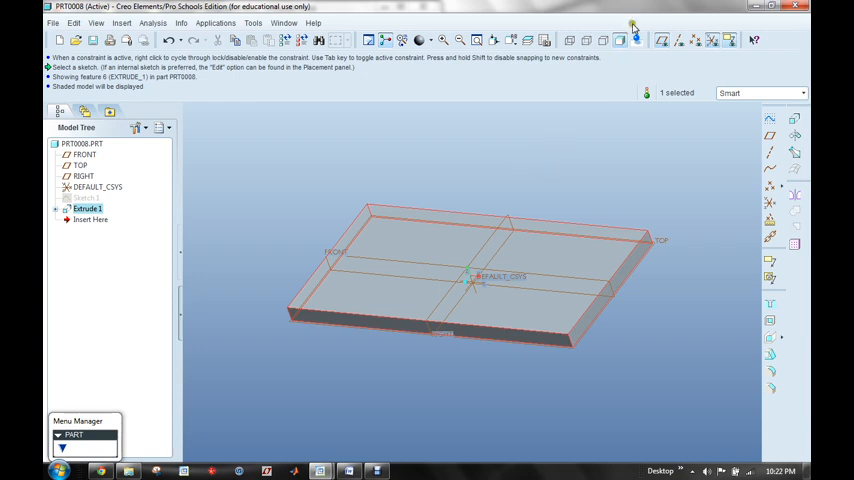
mouse_move(668, 184)
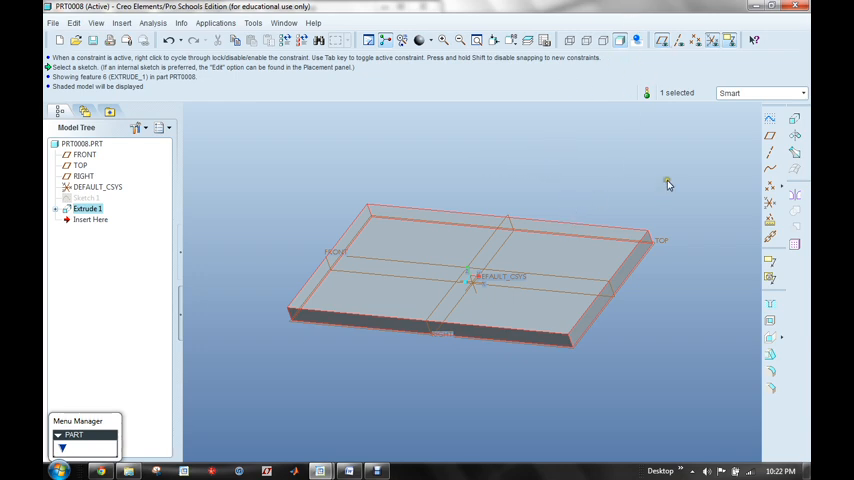
Shell the base block to 5.00 thickness, removing its bottom face.
click(639, 389)
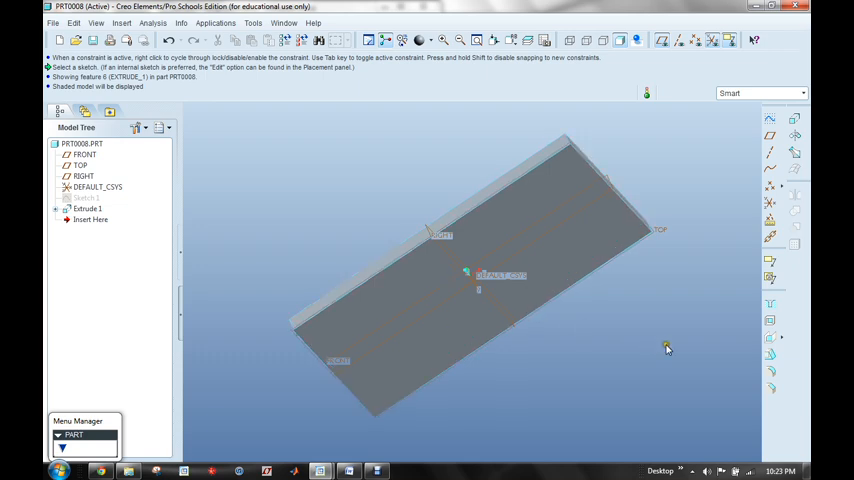
mouse_move(785, 328)
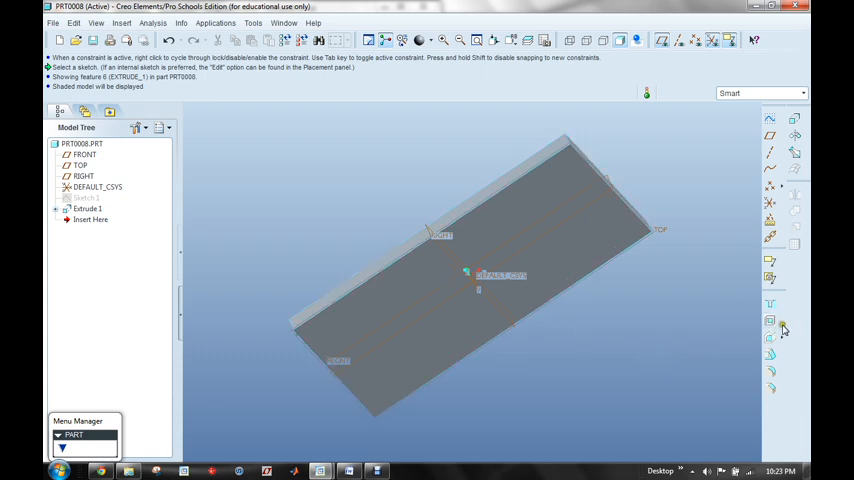
mouse_move(770, 321)
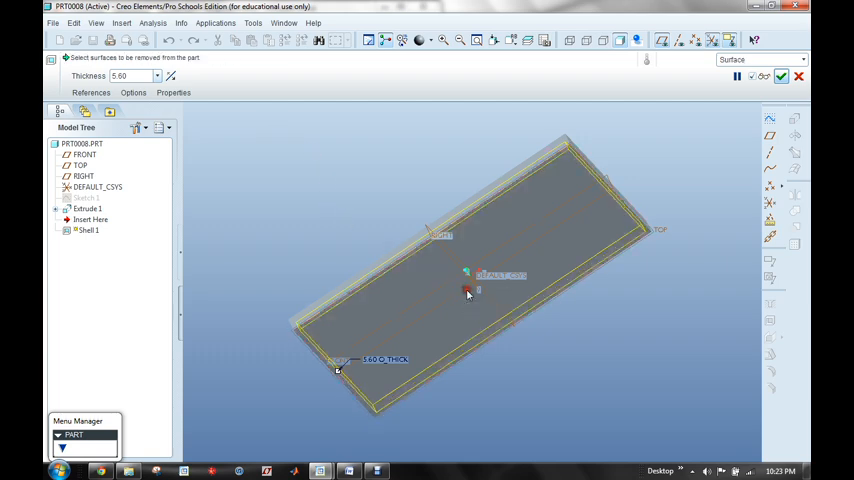
click(467, 292)
text(5)
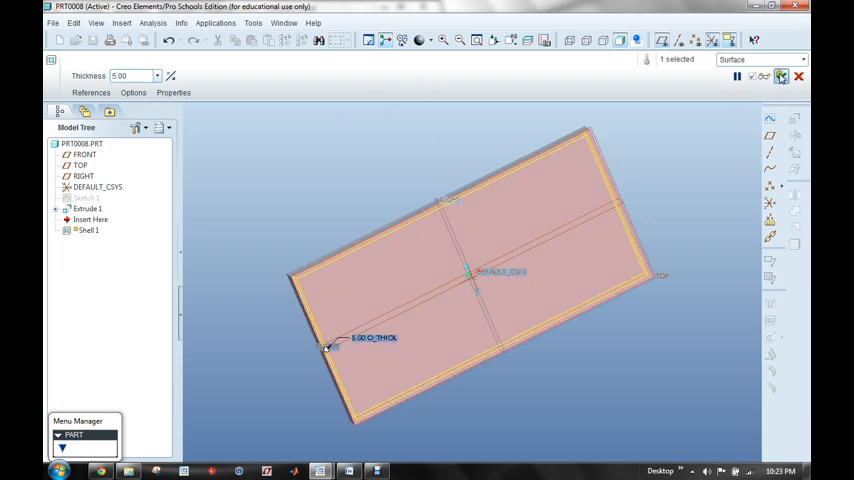
click(766, 76)
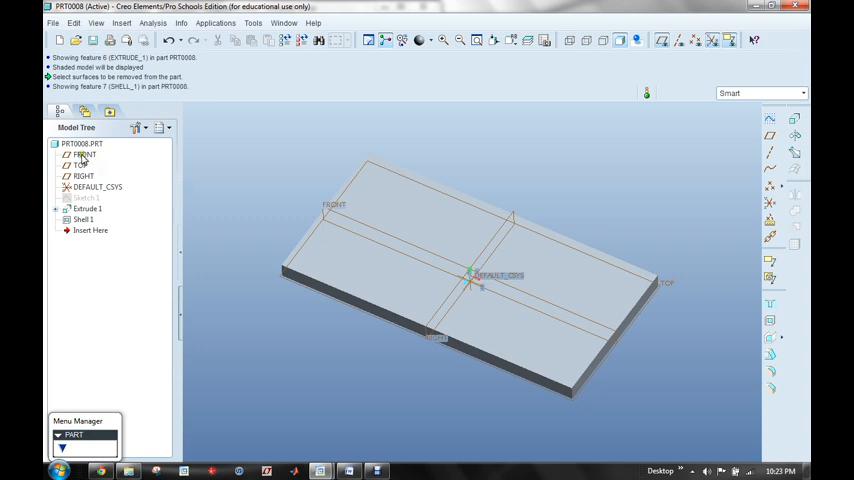
Hide the FRONT datum plane from the Model Tree and deselect it.
right_click(84, 154)
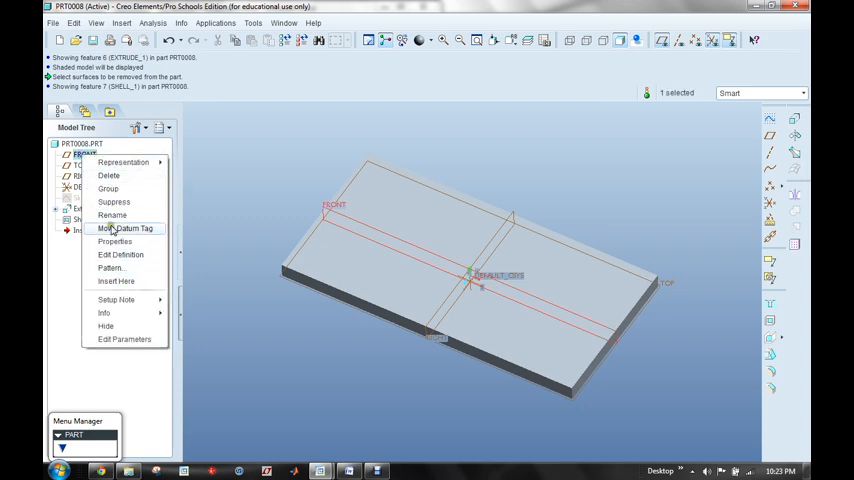
click(105, 325)
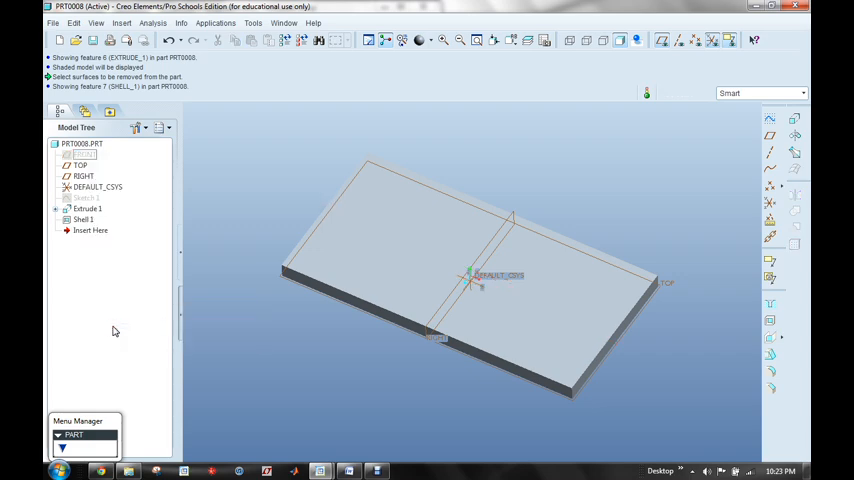
click(500, 255)
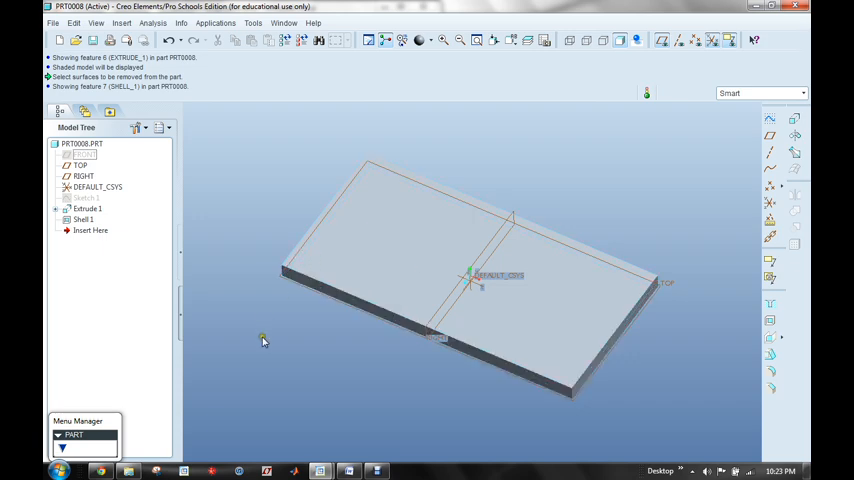
mouse_move(324, 371)
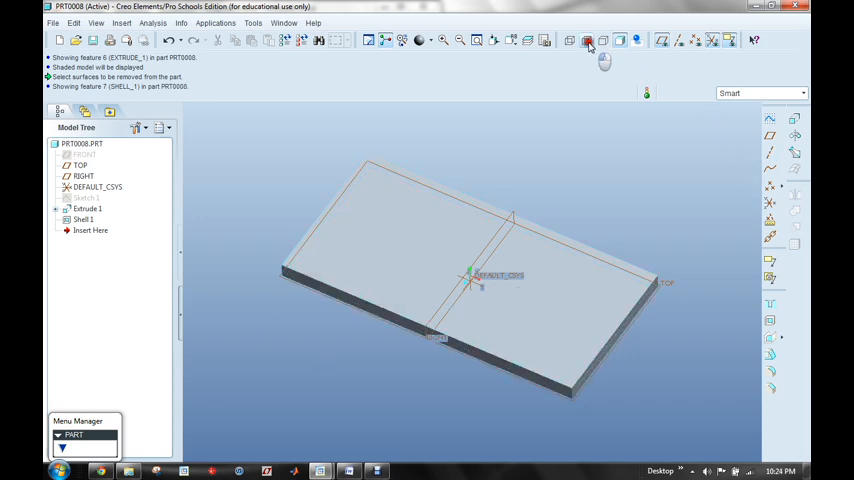
Switch to hidden-line display and create DTM1 through the base's two opposite end edges.
click(589, 40)
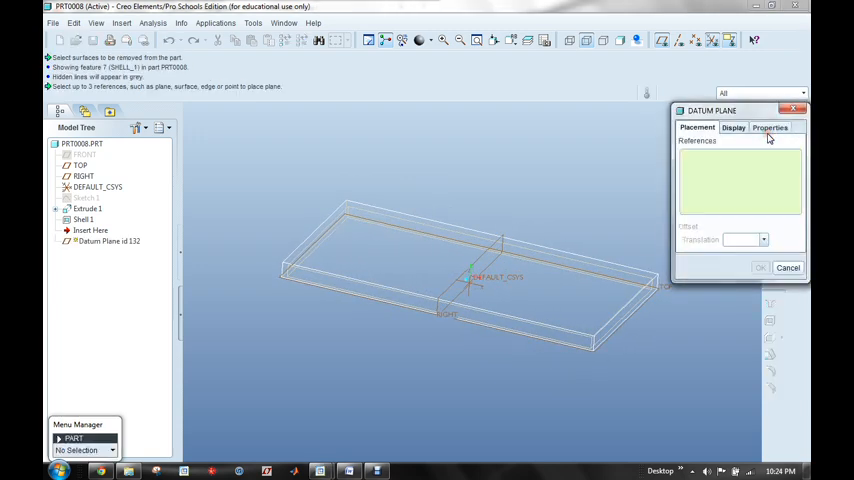
drag(710, 110, 668, 76)
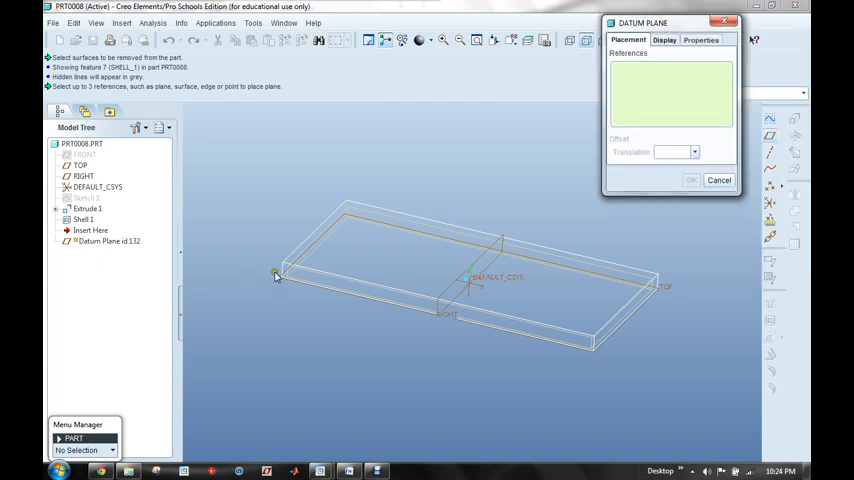
click(283, 271)
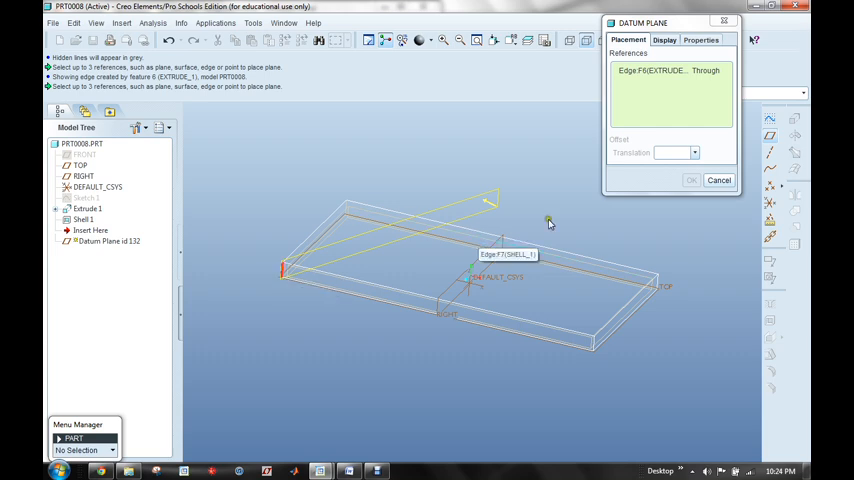
mouse_move(657, 283)
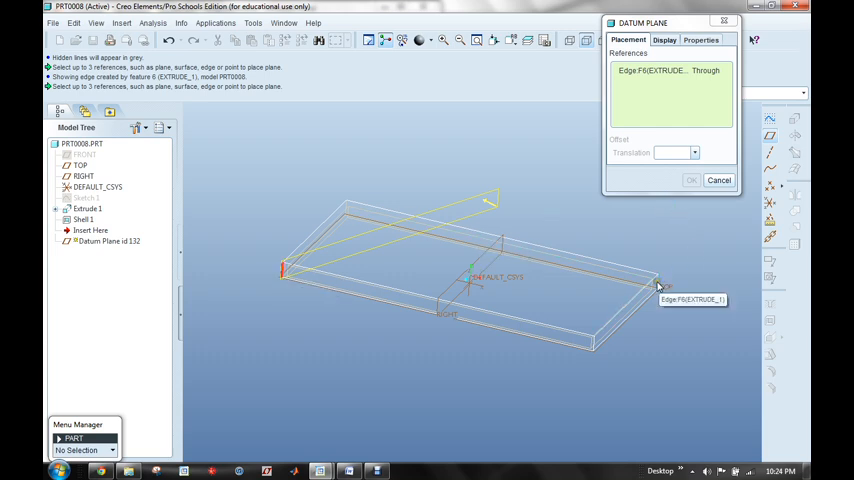
click(658, 285)
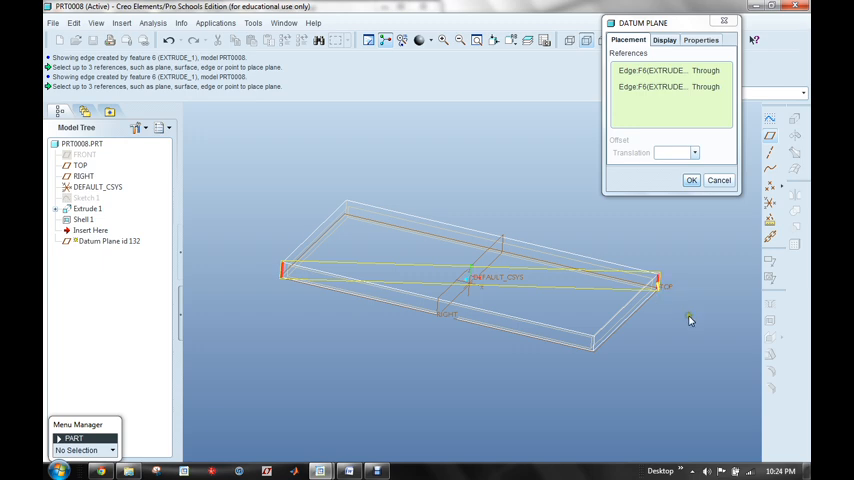
mouse_move(687, 217)
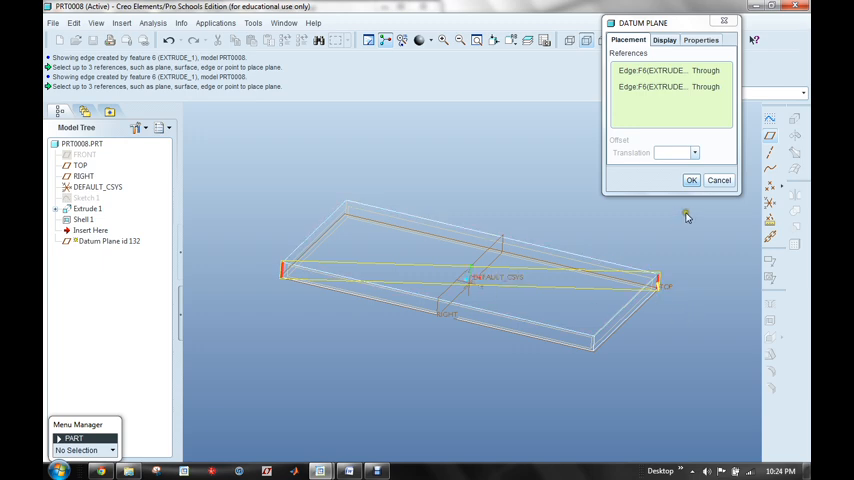
click(690, 180)
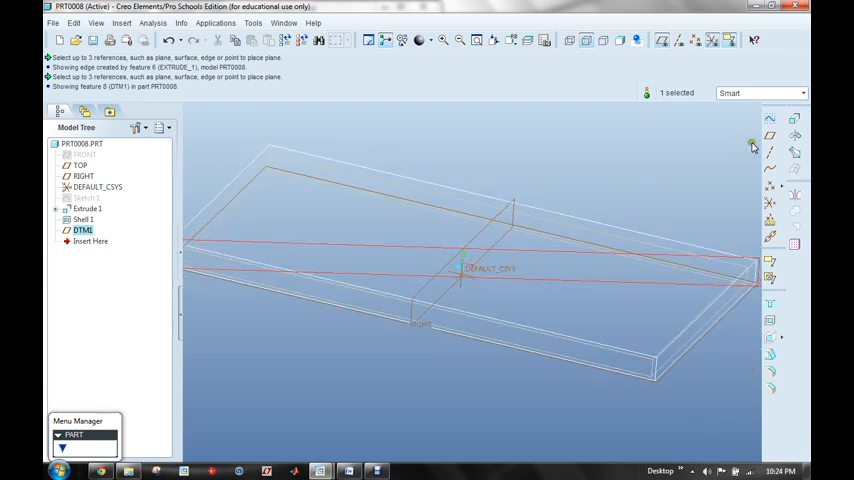
Create datum axis A_1 at the intersection of DTM1 and the RIGHT plane, then view from above.
click(753, 146)
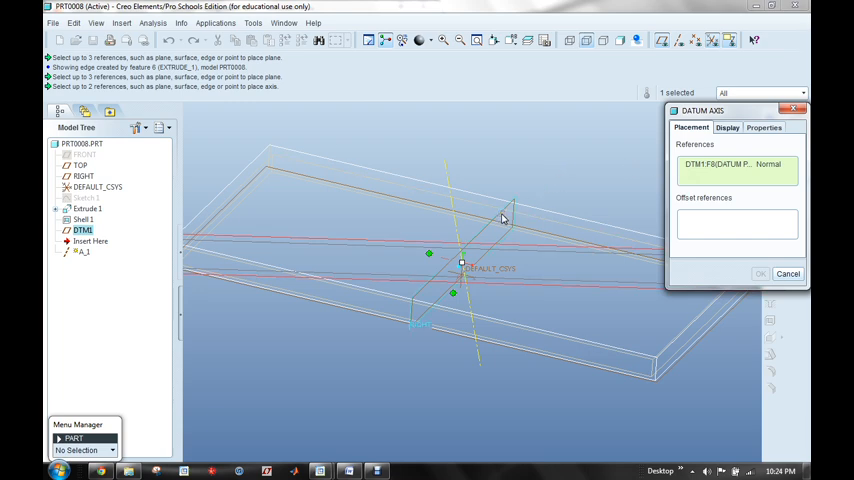
mouse_move(505, 218)
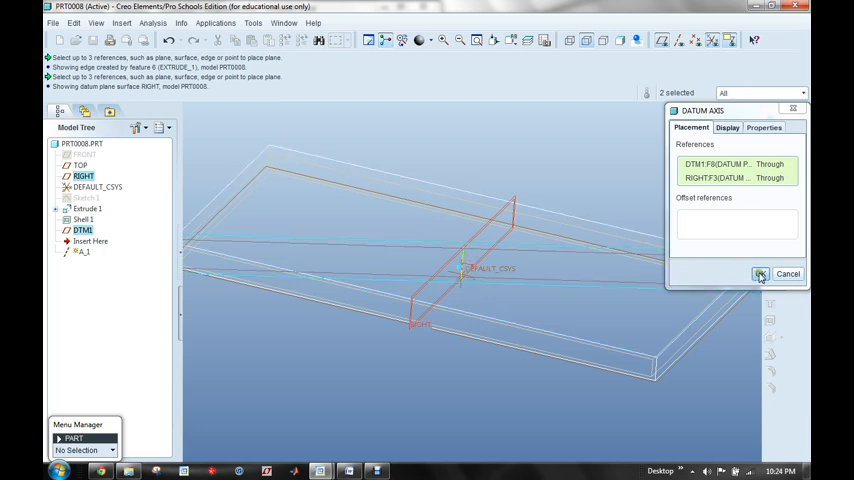
click(760, 274)
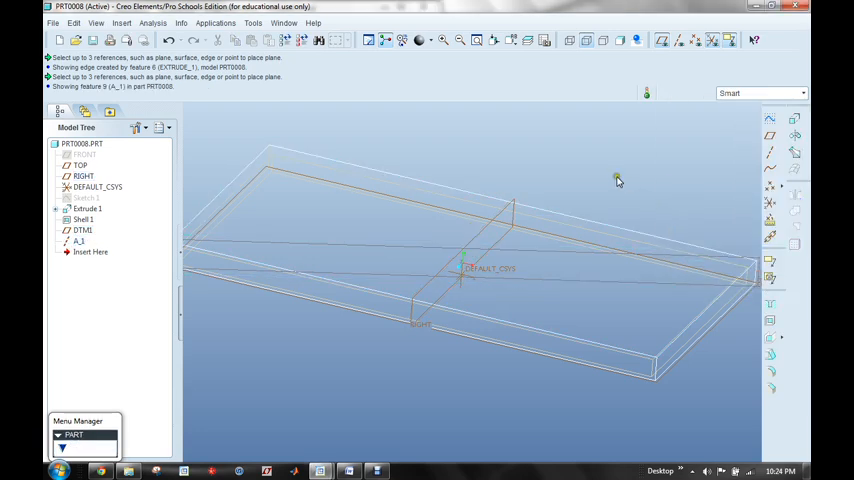
drag(617, 180, 443, 237)
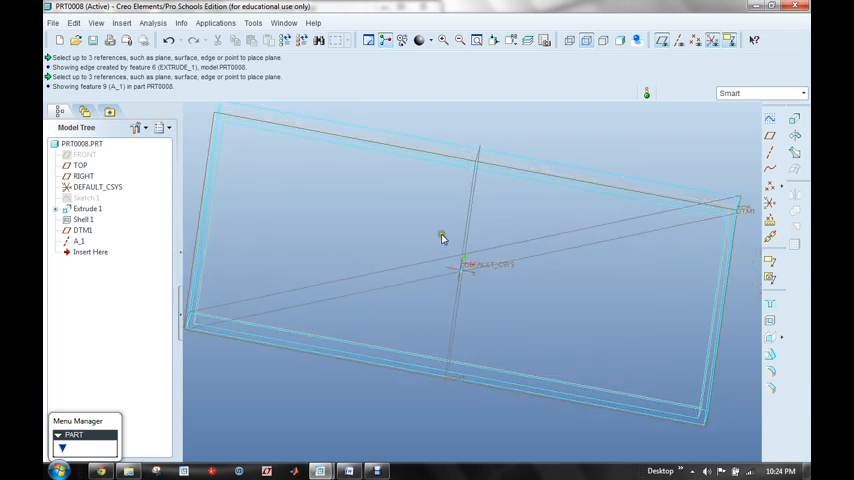
mouse_move(377, 281)
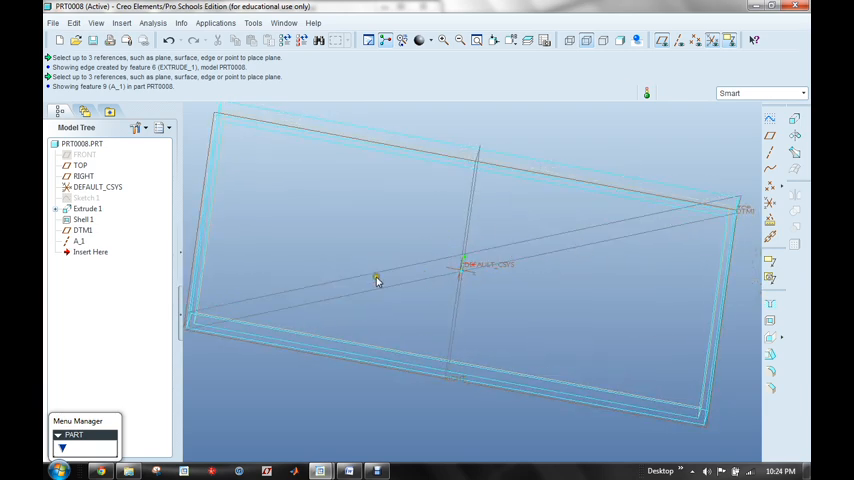
mouse_move(613, 278)
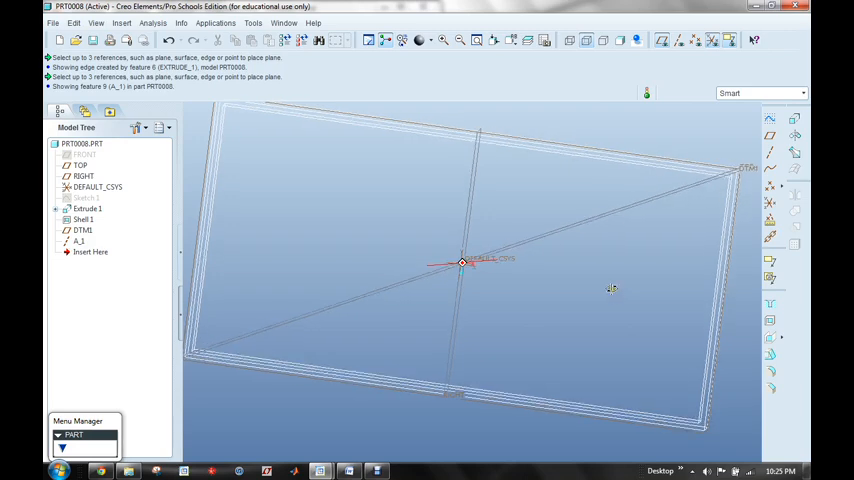
drag(611, 290, 470, 277)
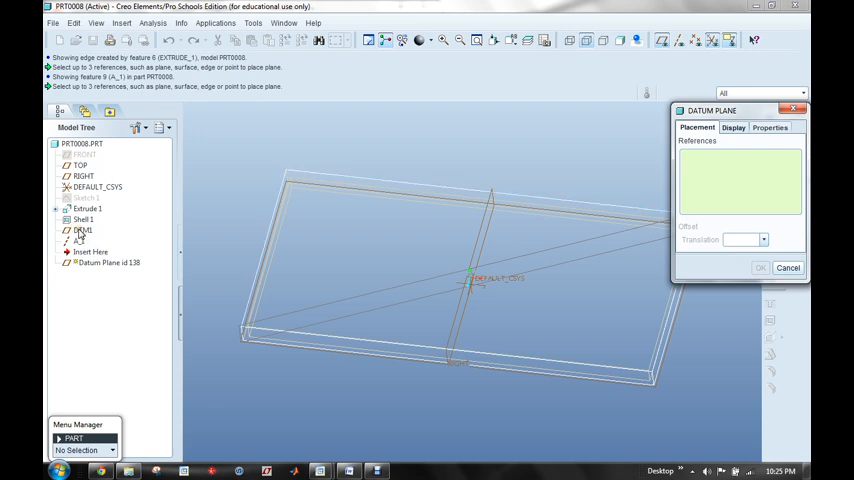
Create DTM2 through axis A_1 with a new rotation angle relative to DTM1.
click(83, 231)
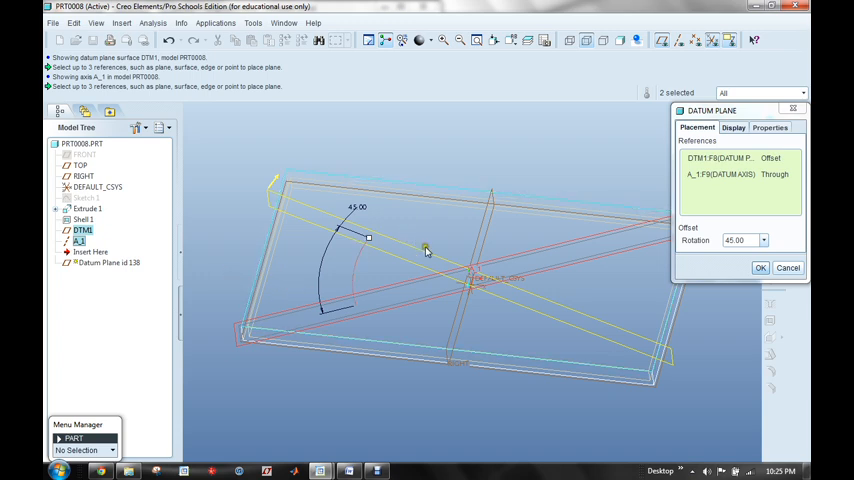
mouse_move(477, 304)
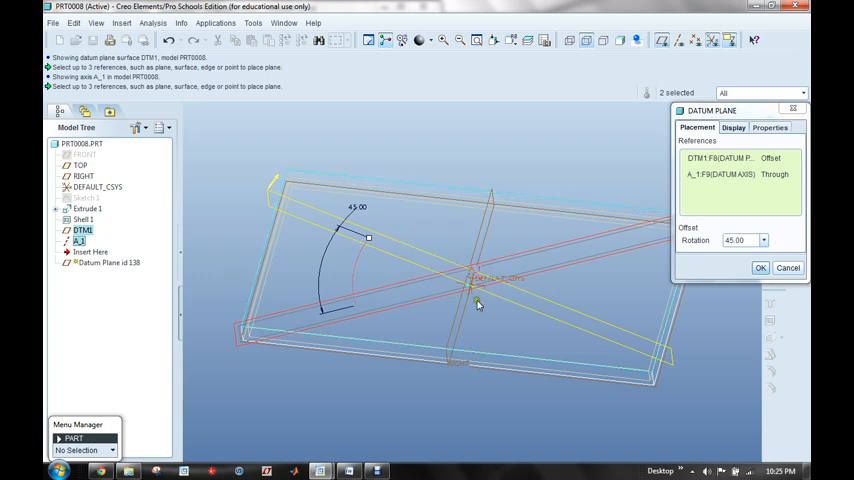
mouse_move(452, 278)
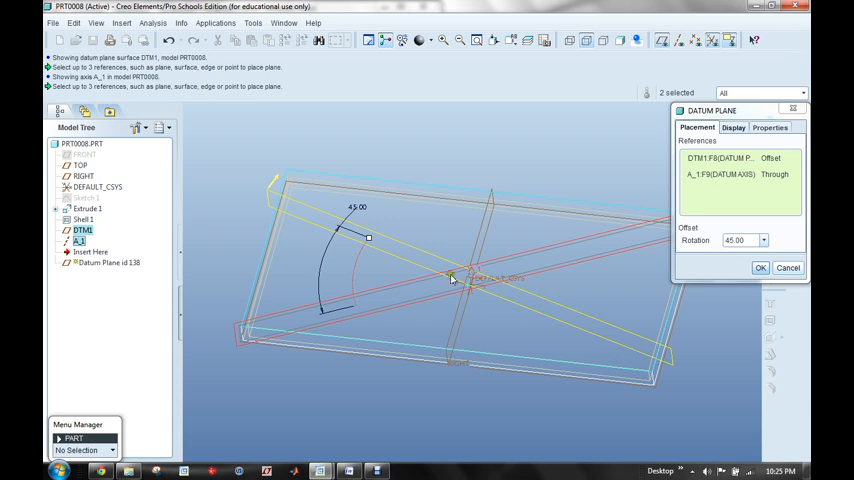
mouse_move(362, 247)
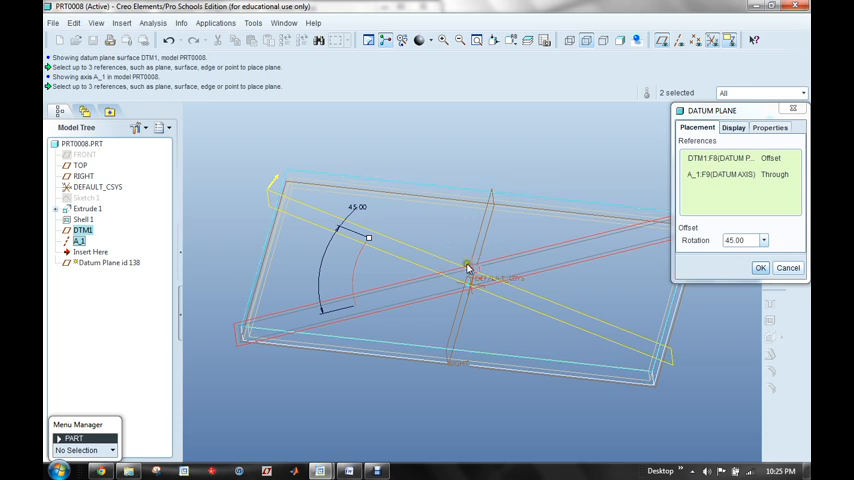
mouse_move(481, 294)
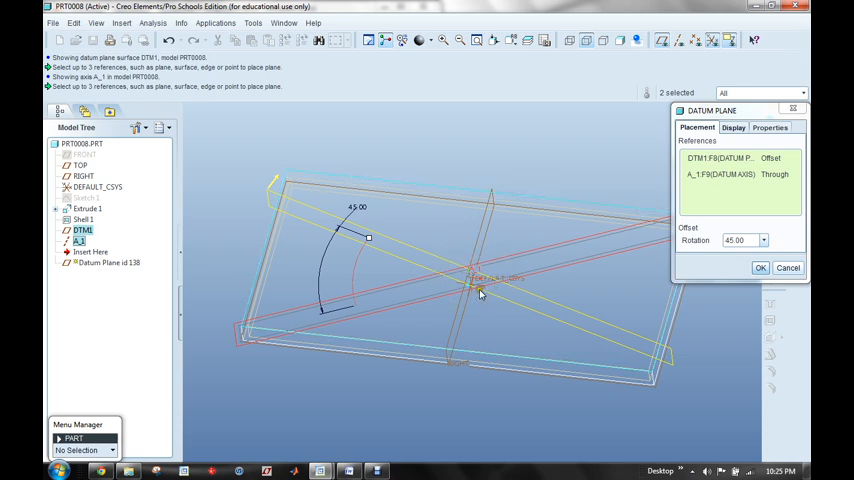
triple_click(735, 240)
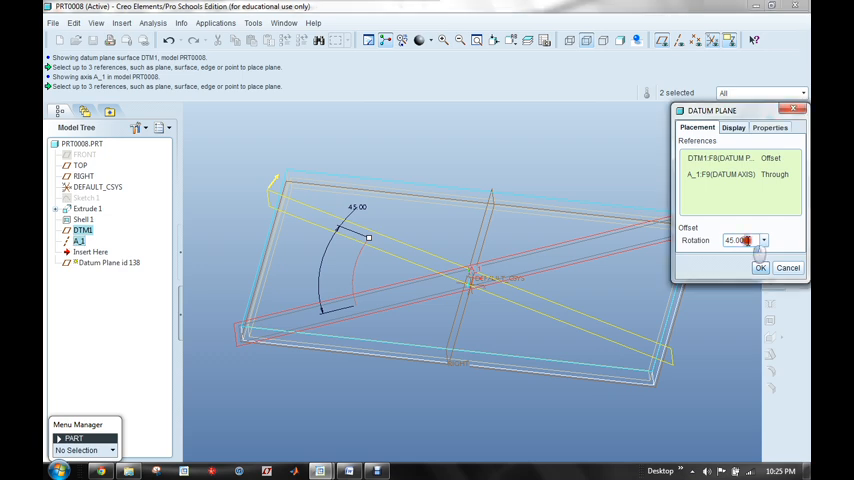
triple_click(738, 240)
text(90)
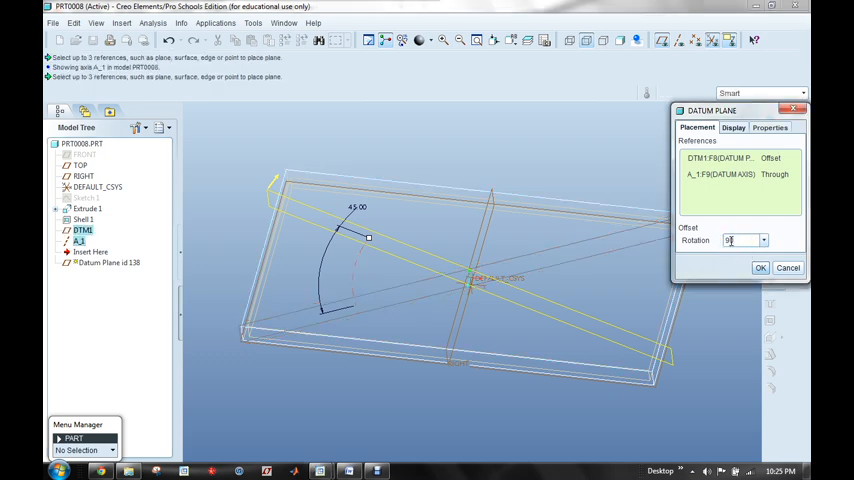
click(760, 267)
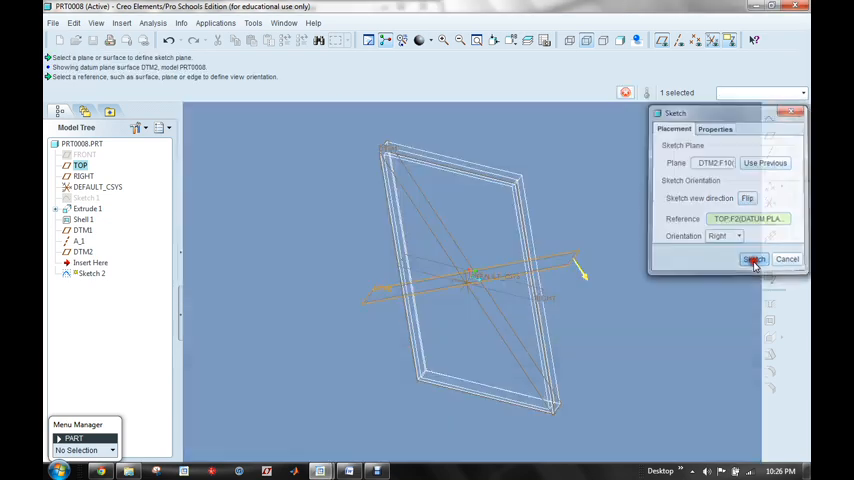
Enter the sketcher on DTM2 with TOP and A_1 references and close the References dialog.
click(754, 260)
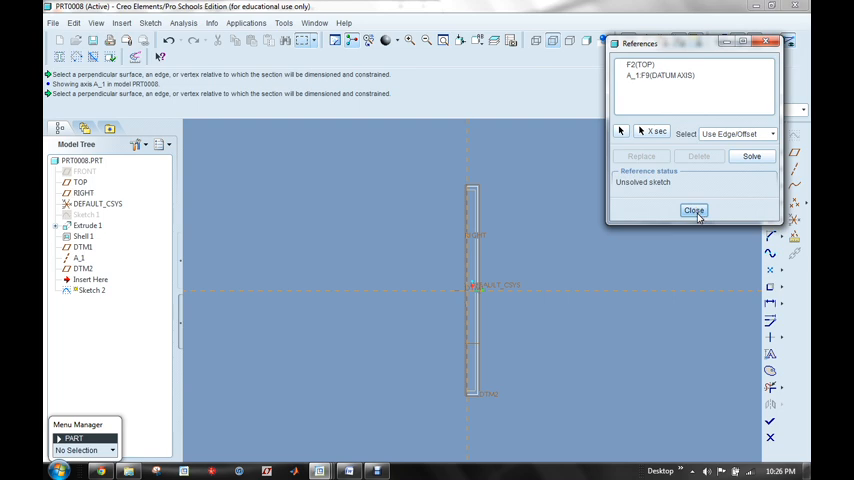
click(693, 210)
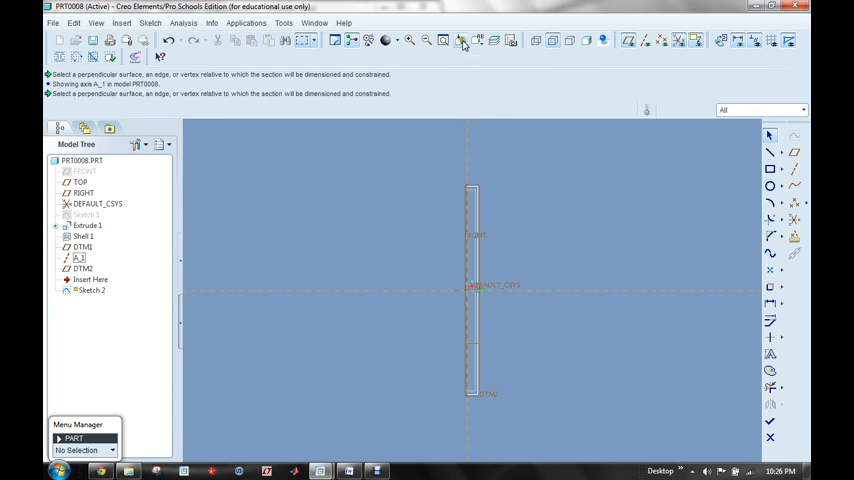
Reorient the sketch view with a Dynamic-orient spin of 90 degrees so the base lies flat.
click(425, 40)
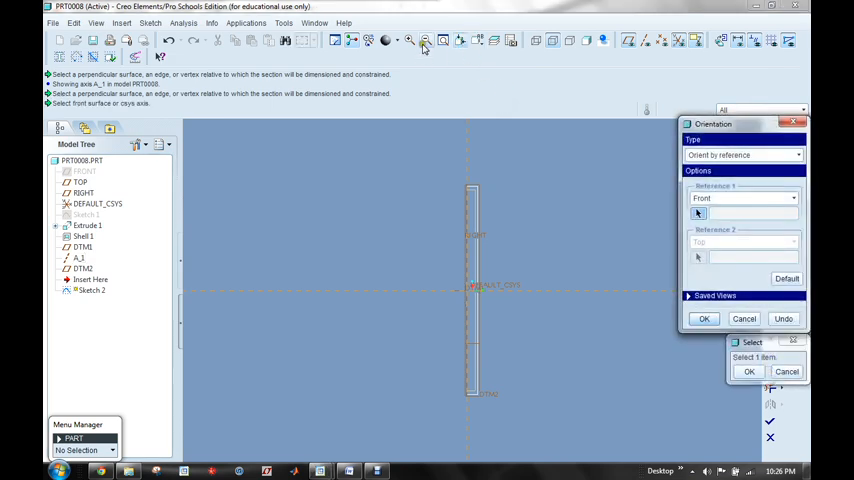
click(798, 155)
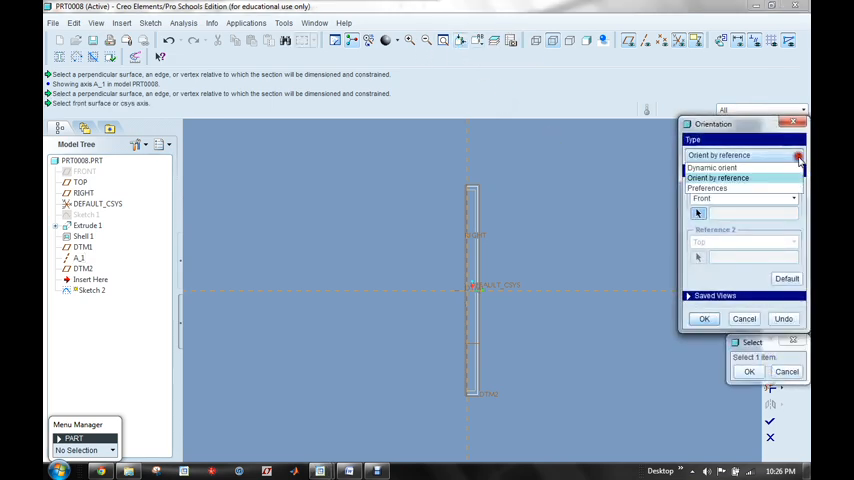
click(711, 167)
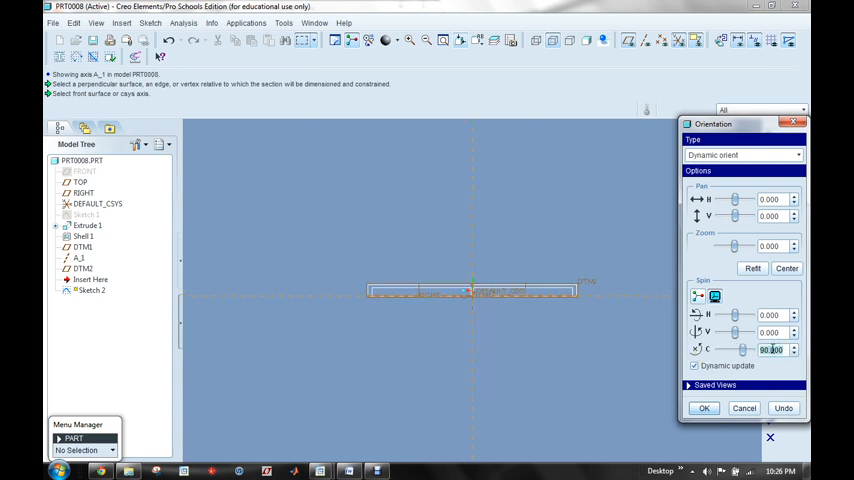
click(703, 408)
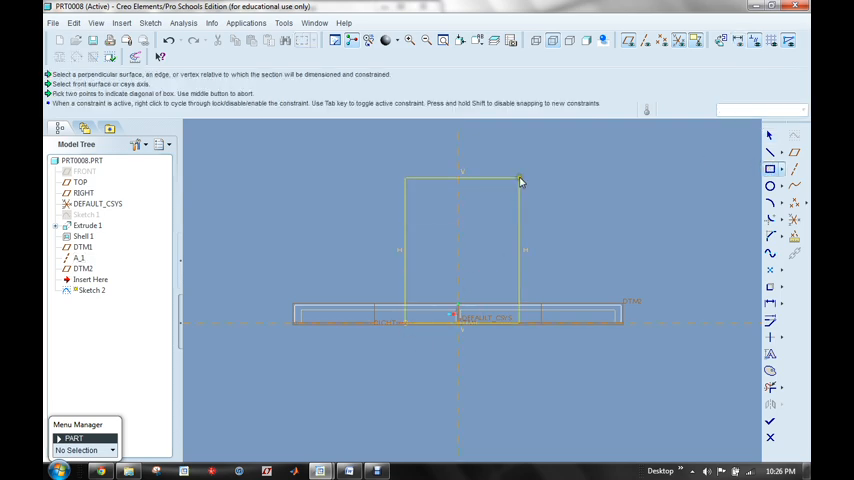
Complete the rectangle above the base and begin a line from its top edge.
click(521, 178)
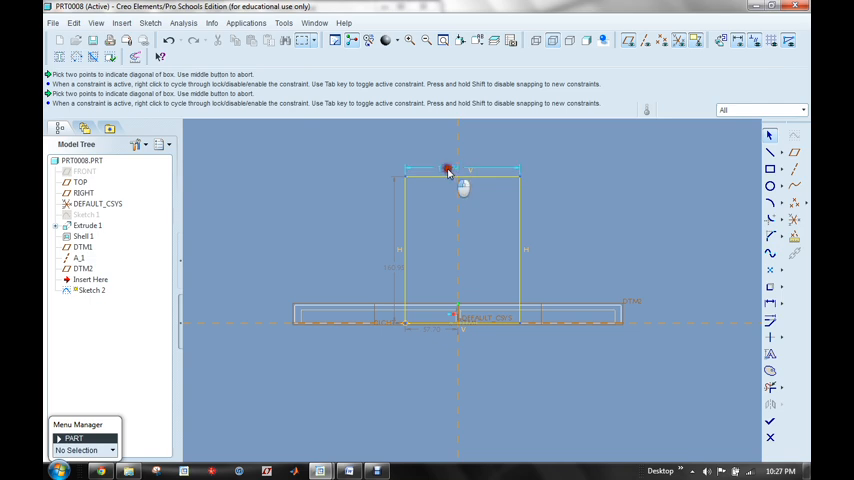
click(468, 167)
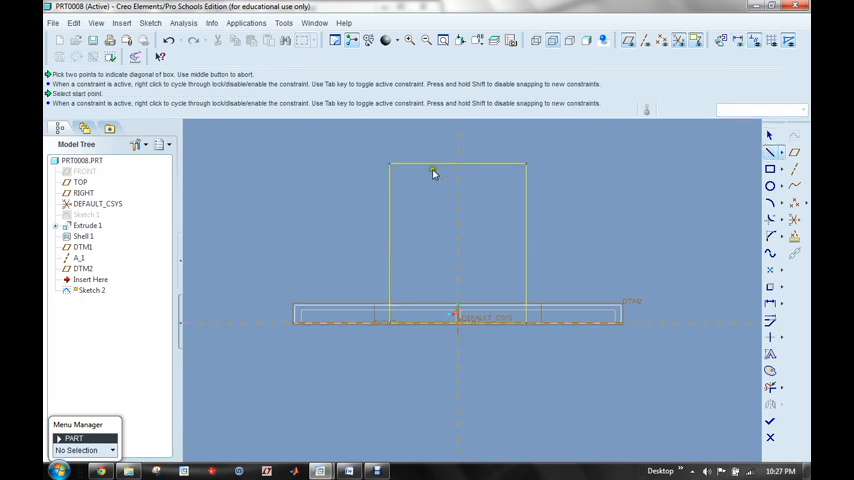
click(431, 165)
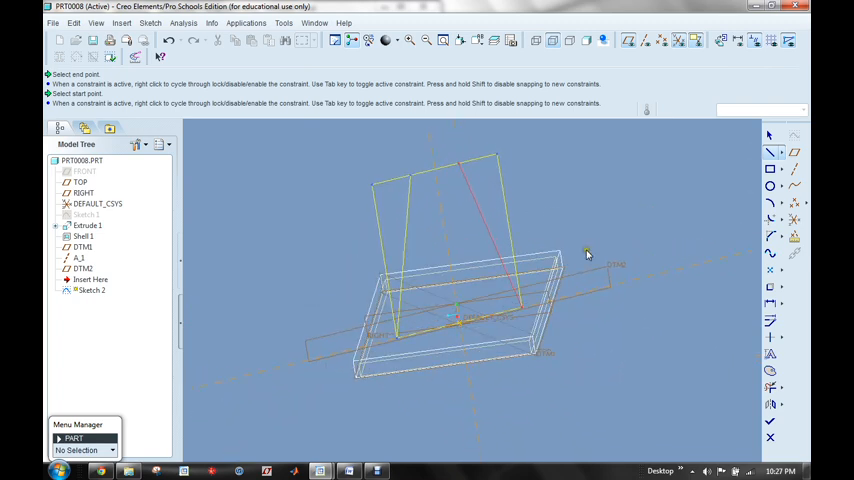
mouse_move(760, 142)
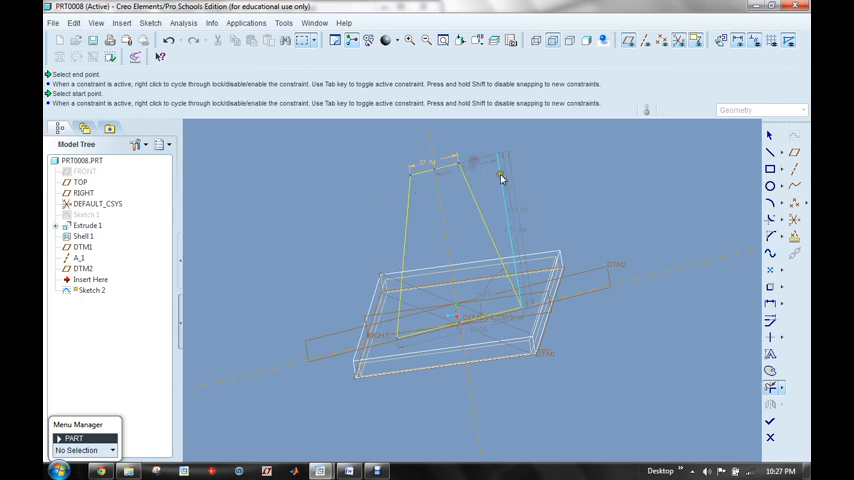
Taper the top corner inward, set the top width to 50 and dimension the base at 75.
drag(502, 180, 585, 200)
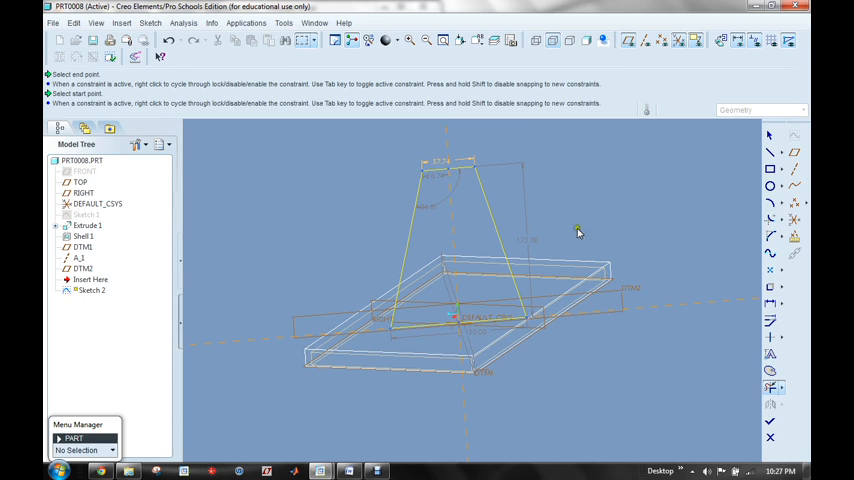
mouse_move(759, 328)
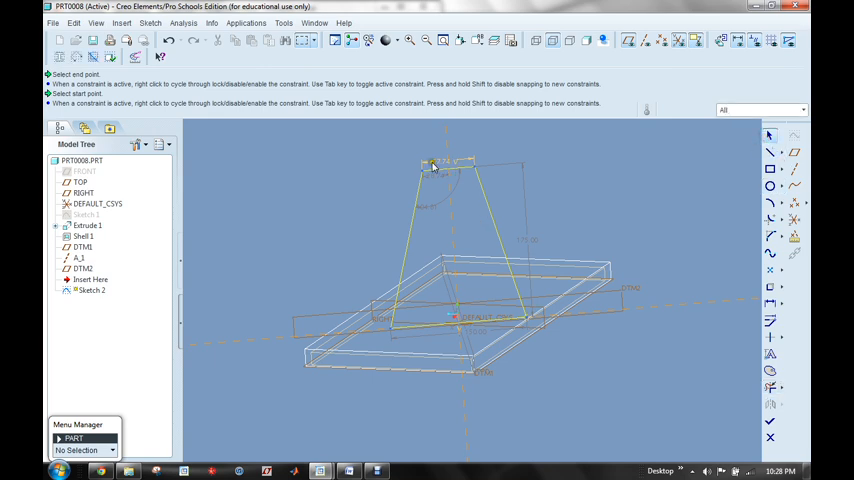
click(440, 165)
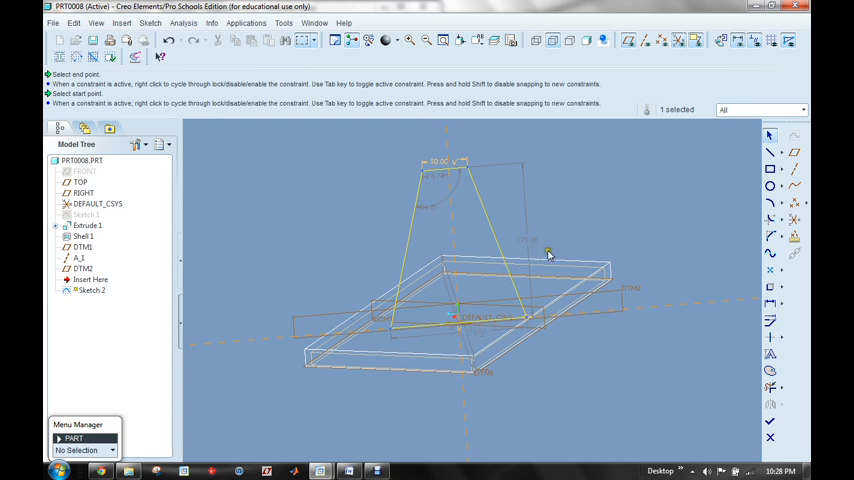
mouse_move(558, 244)
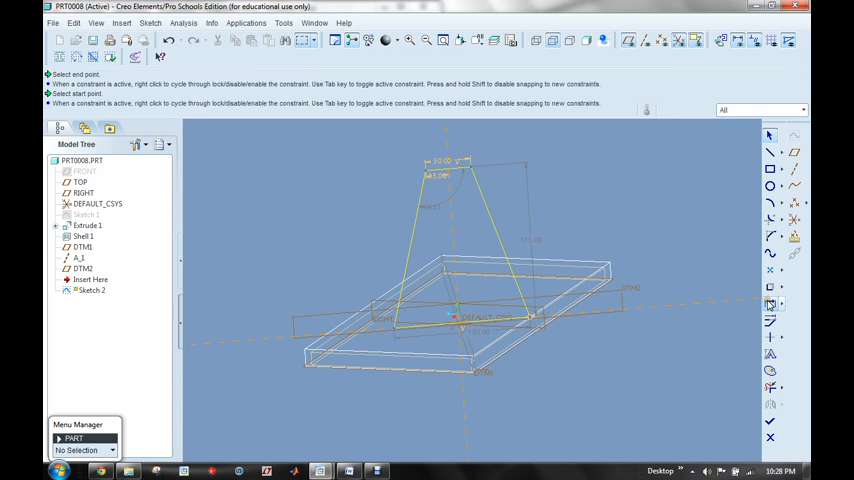
click(457, 333)
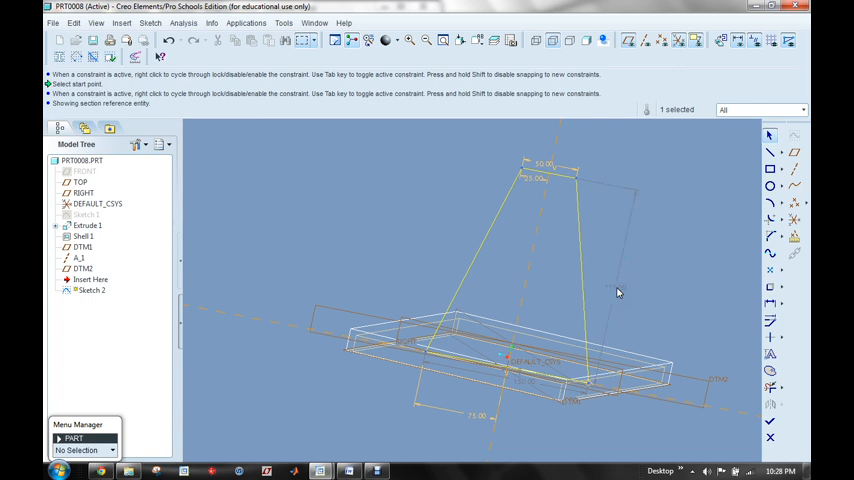
drag(617, 291, 430, 340)
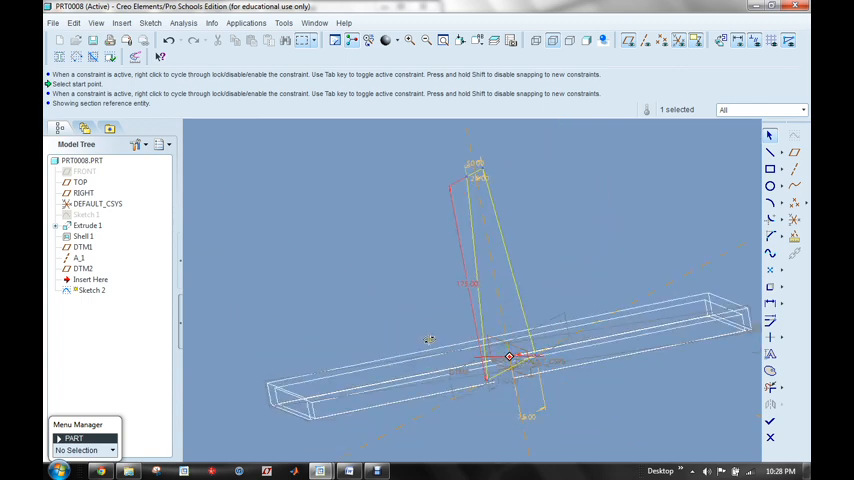
drag(509, 356, 393, 366)
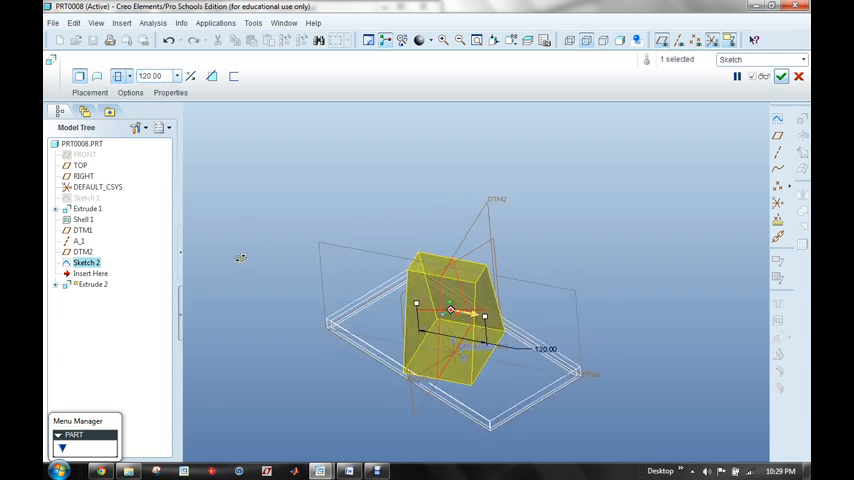
Confirm Extrude 2 at 120 depth, making the wedge a solid block on the base.
click(781, 76)
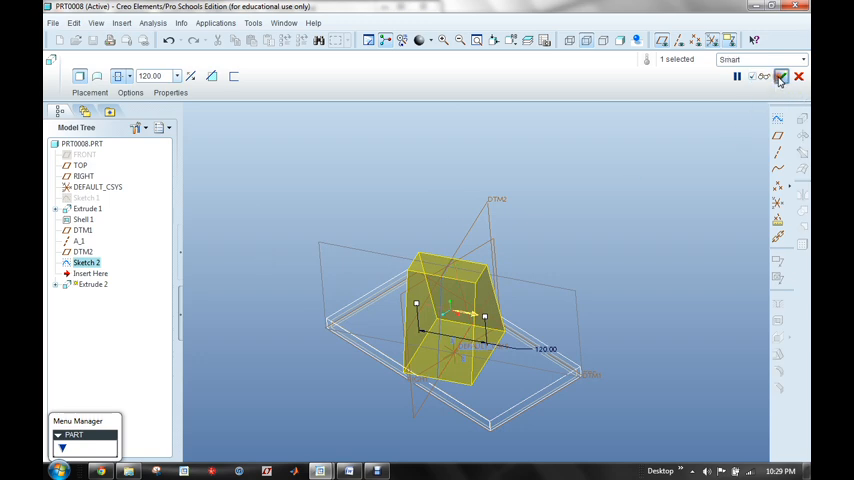
click(780, 77)
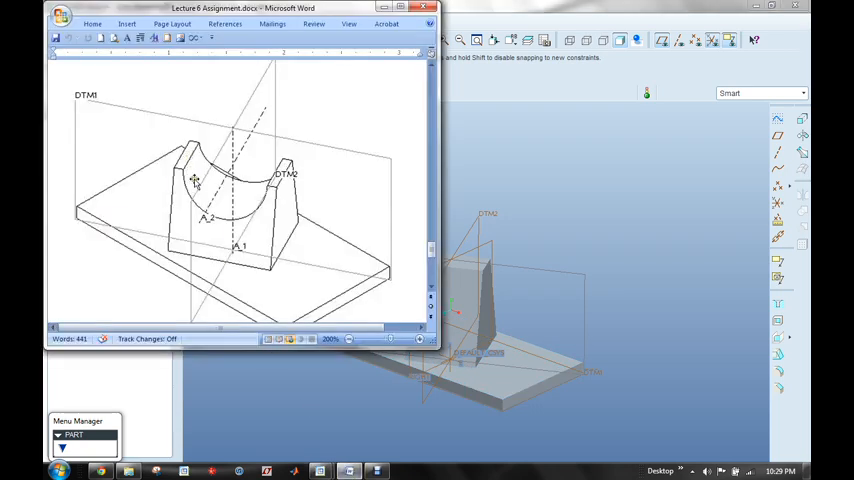
mouse_move(340, 168)
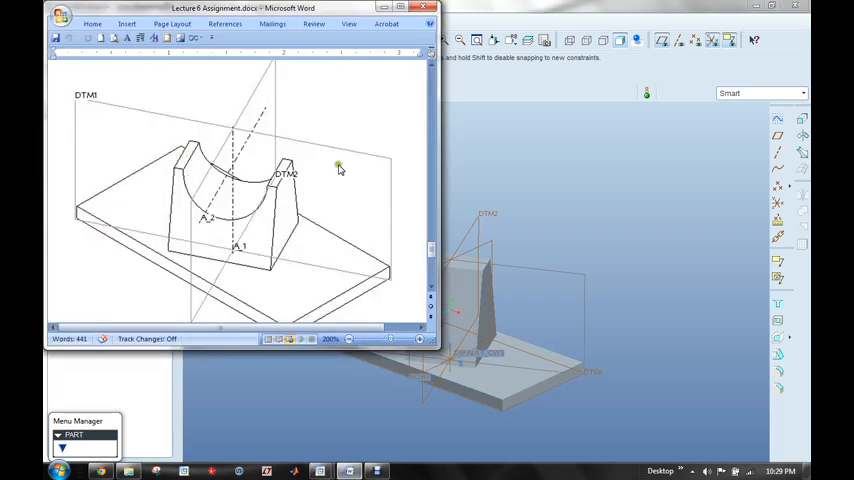
mouse_move(88, 103)
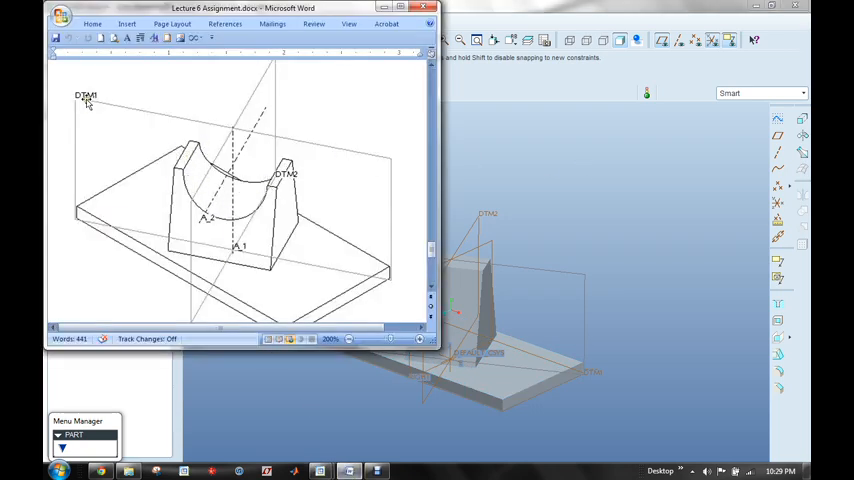
mouse_move(230, 125)
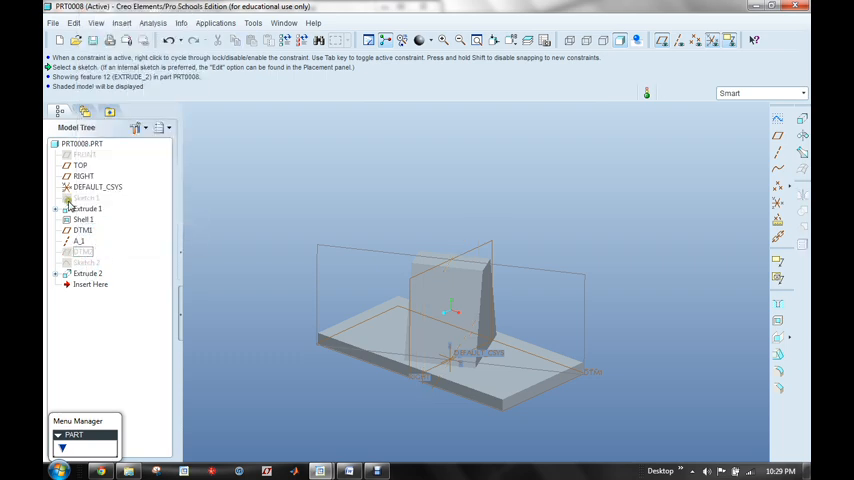
Hide the TOP and DTM2 datum planes from the Model Tree context menu.
right_click(84, 165)
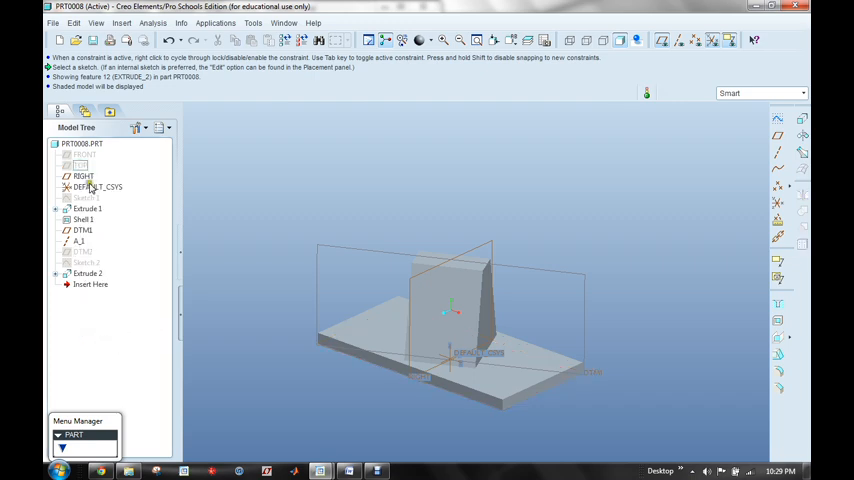
right_click(83, 176)
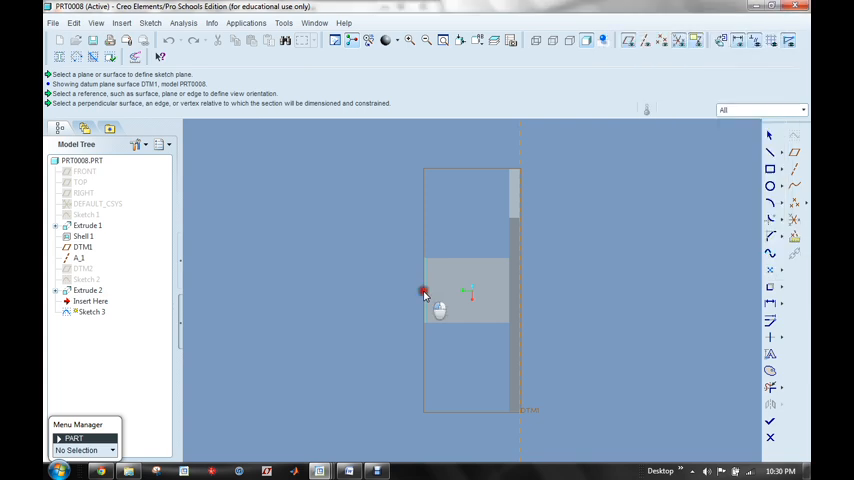
Reference the wedge surface, decline Missing References, add axis A_1 and close the dialog.
click(424, 292)
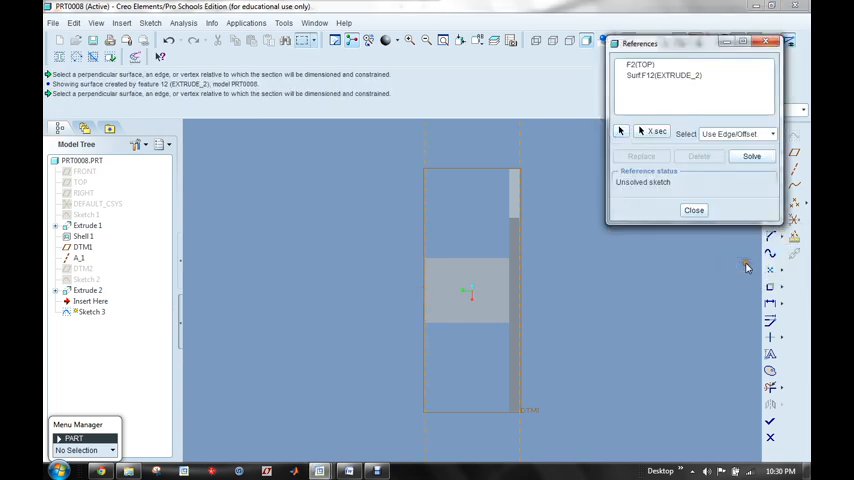
click(694, 210)
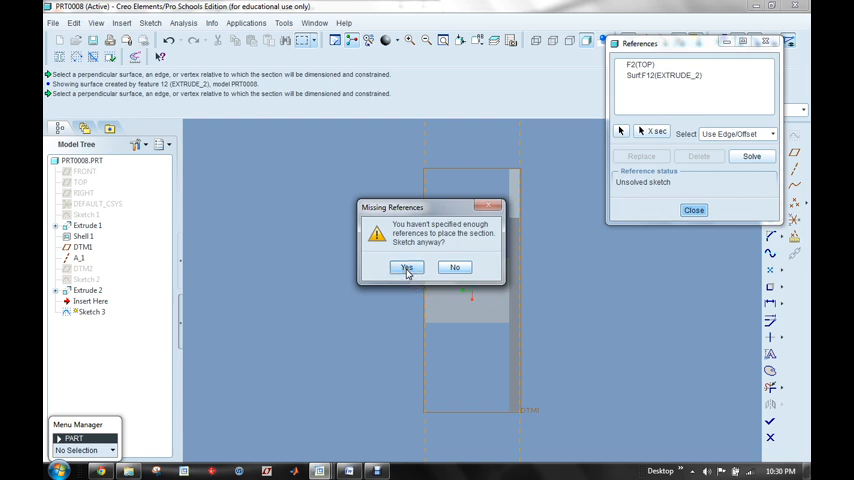
mouse_move(455, 267)
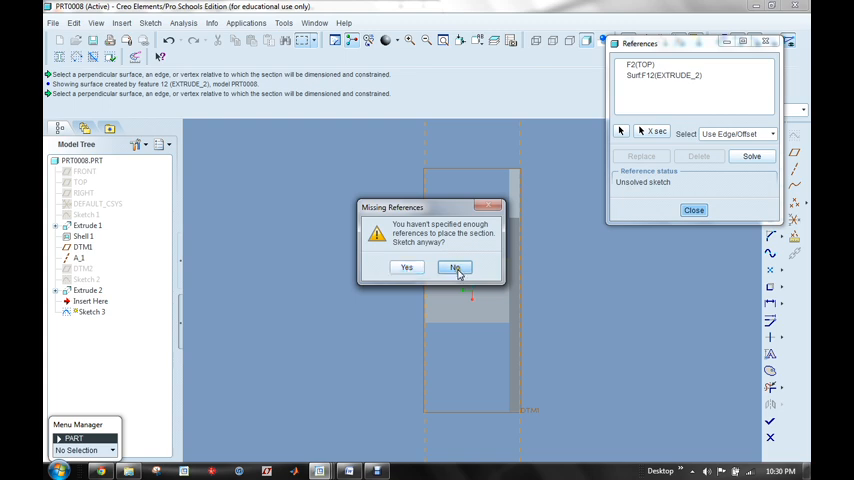
click(455, 267)
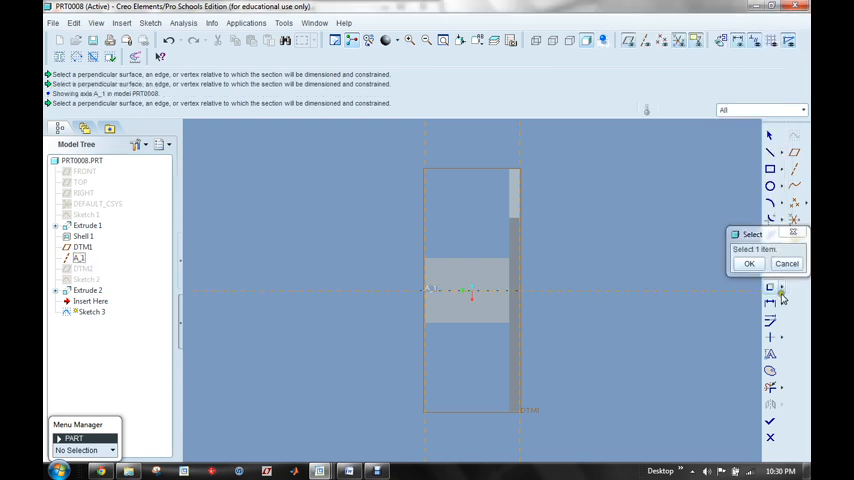
click(749, 263)
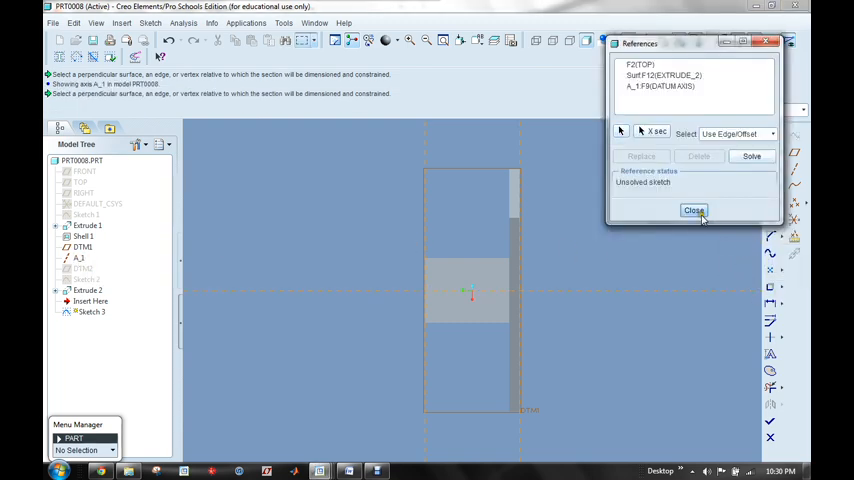
click(693, 210)
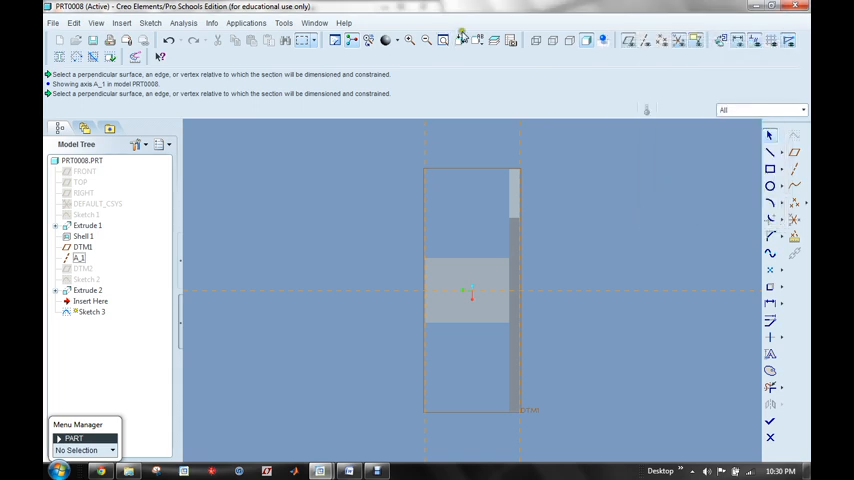
Spin the sketch view about axis C so the base lies horizontally, and confirm.
click(462, 40)
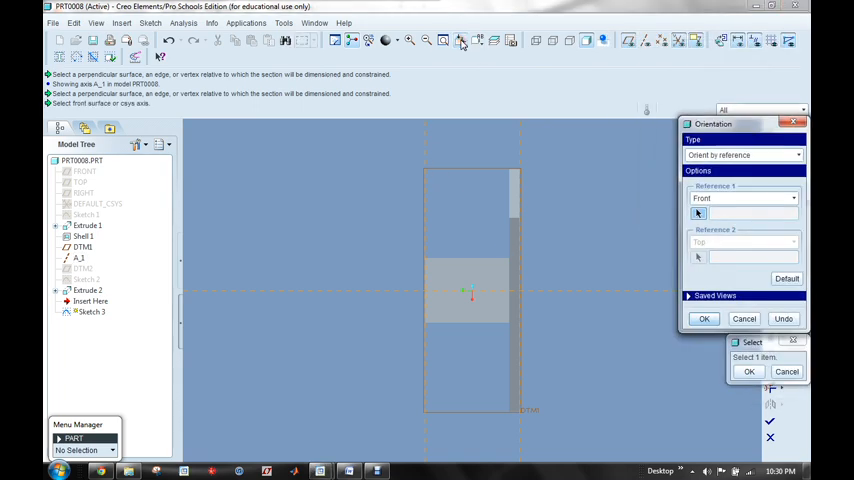
click(797, 154)
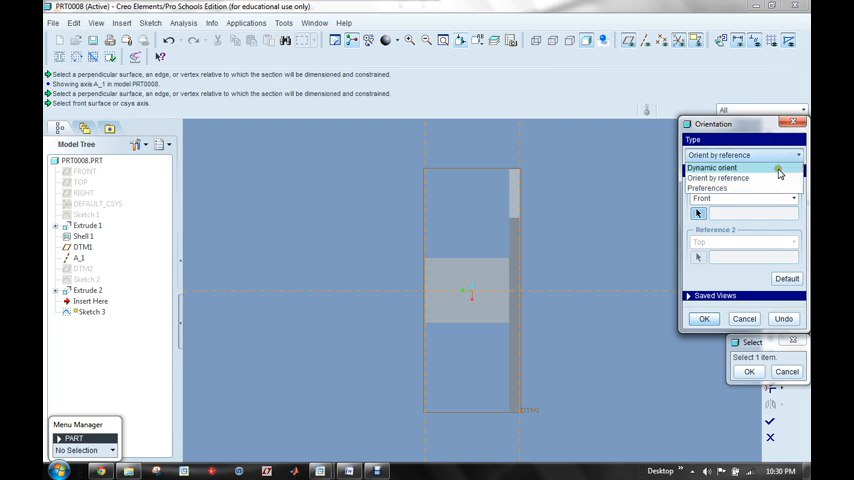
click(712, 167)
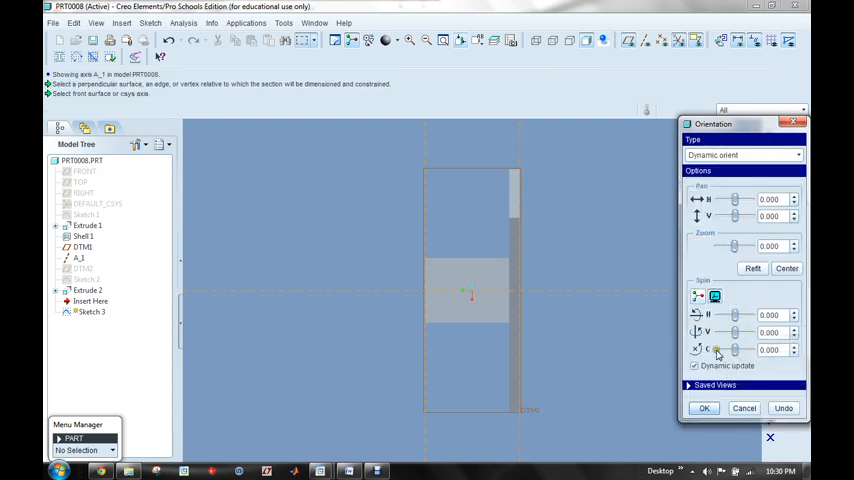
mouse_move(615, 350)
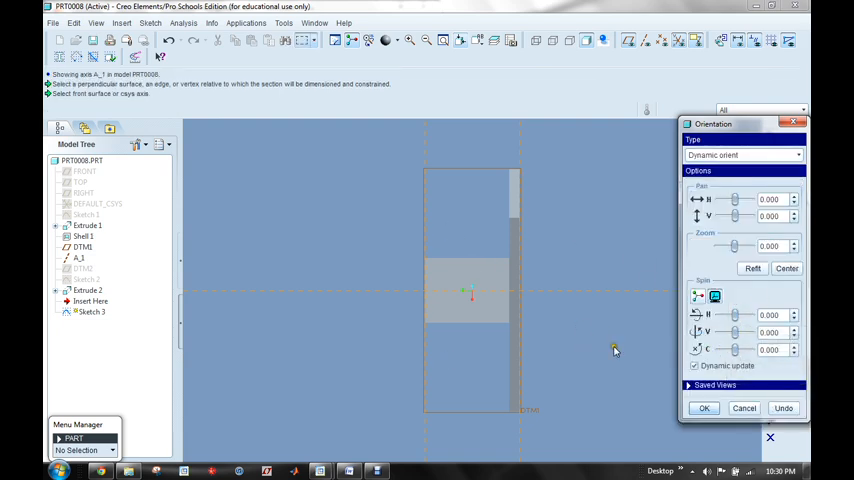
triple_click(770, 349)
text(-90.000)
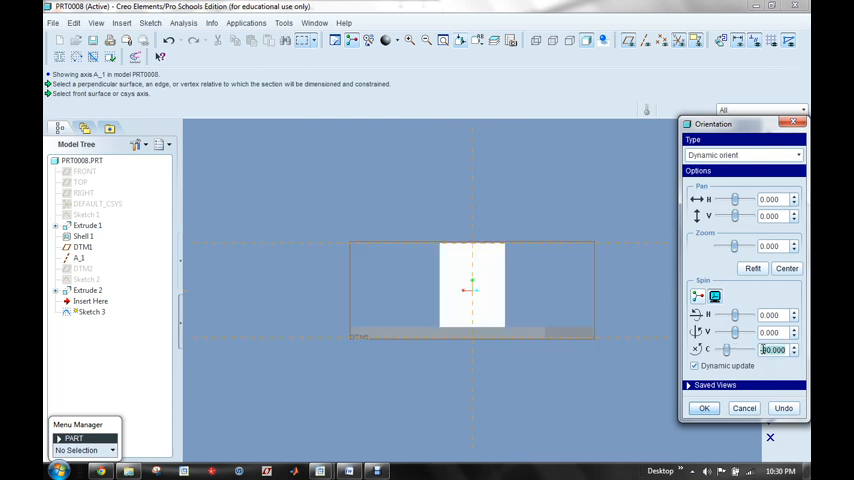
click(703, 407)
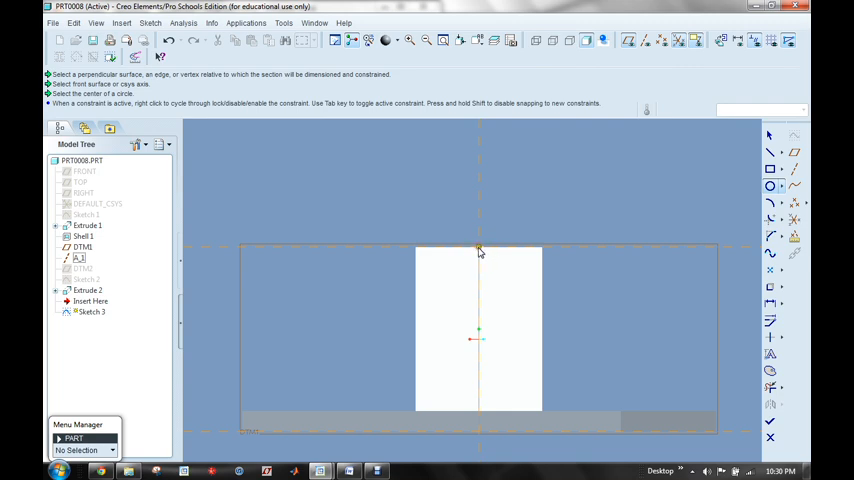
Draw the cradle circle centred on the block's top edge and set its radius.
click(478, 248)
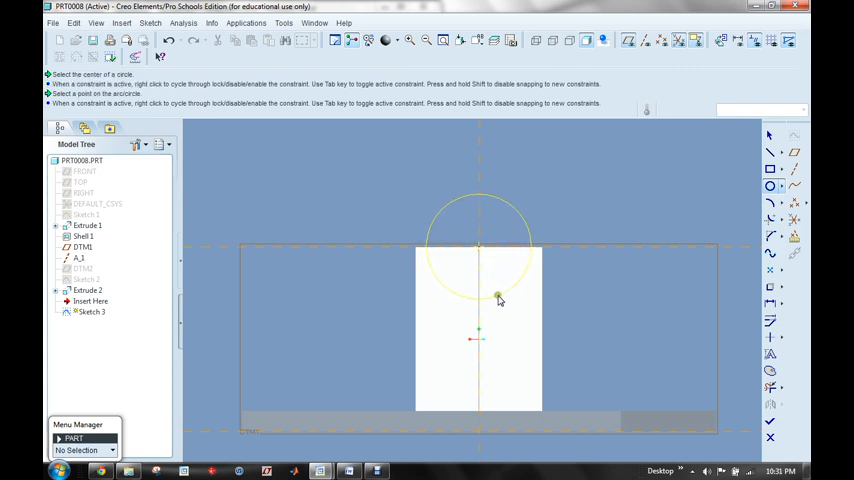
click(498, 299)
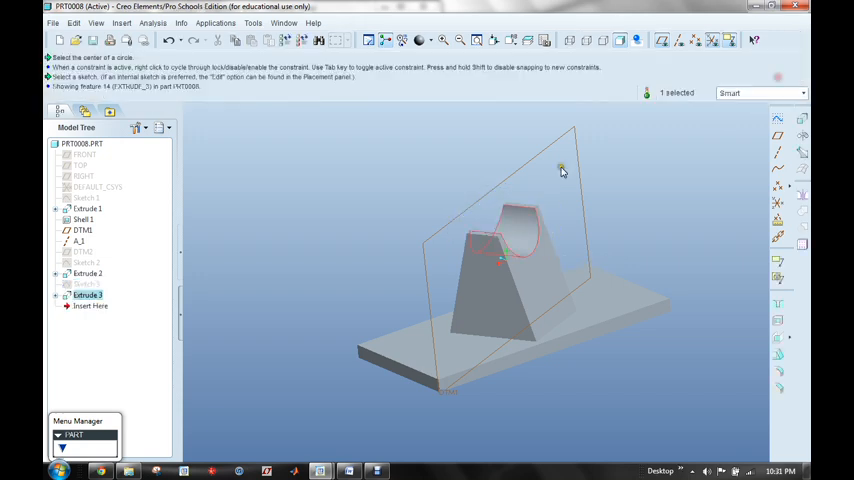
Inspect the model's underside, then select Extrude 2 for Edit Definition.
drag(560, 170, 505, 262)
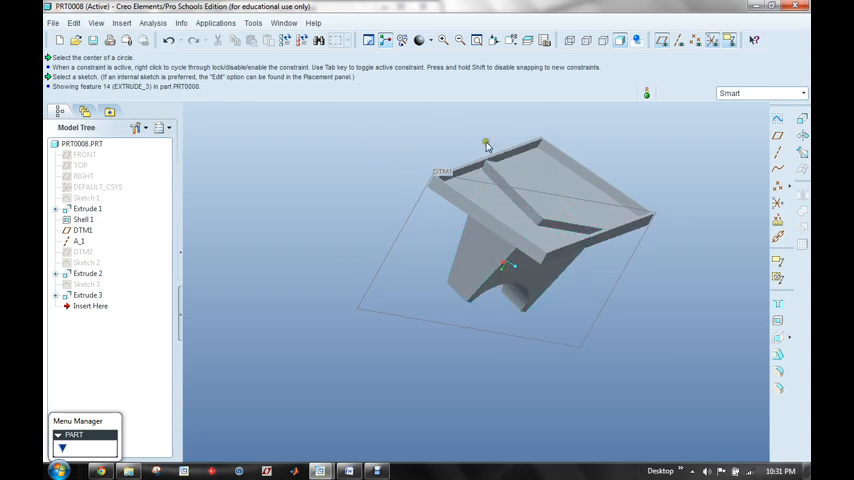
drag(485, 145, 506, 262)
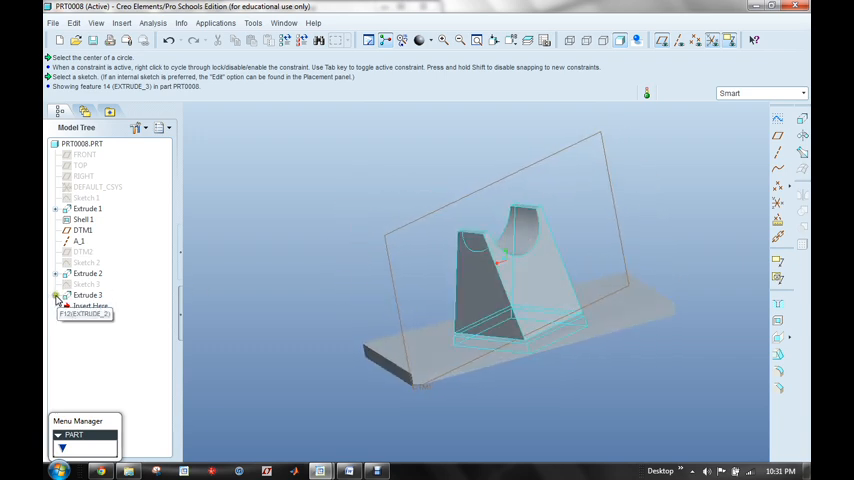
click(90, 284)
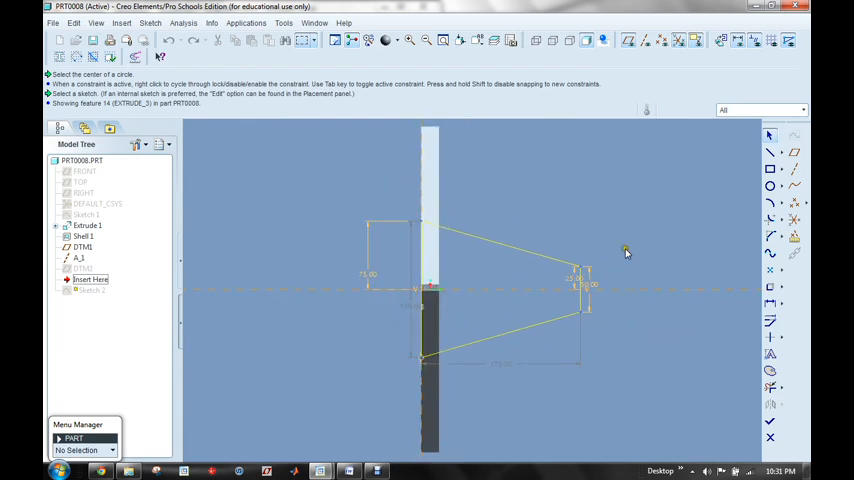
Project the base plate's edge into the sketch with Use Edge and close the Type dialog.
click(420, 335)
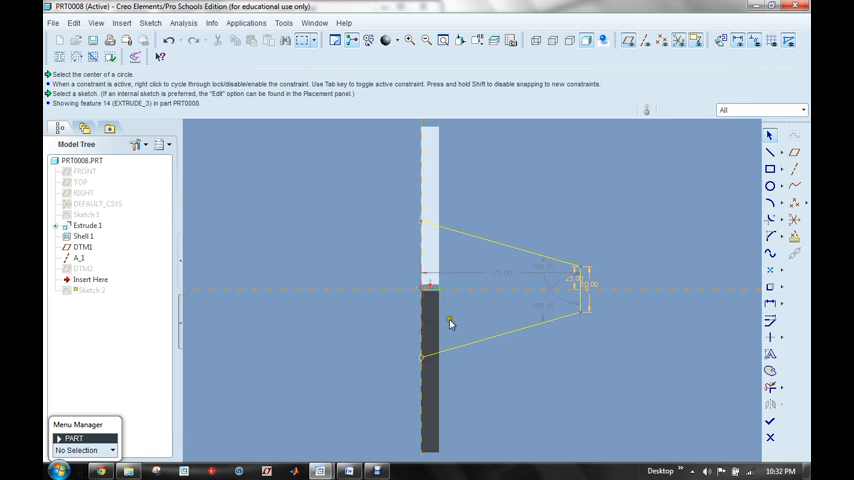
mouse_move(770, 152)
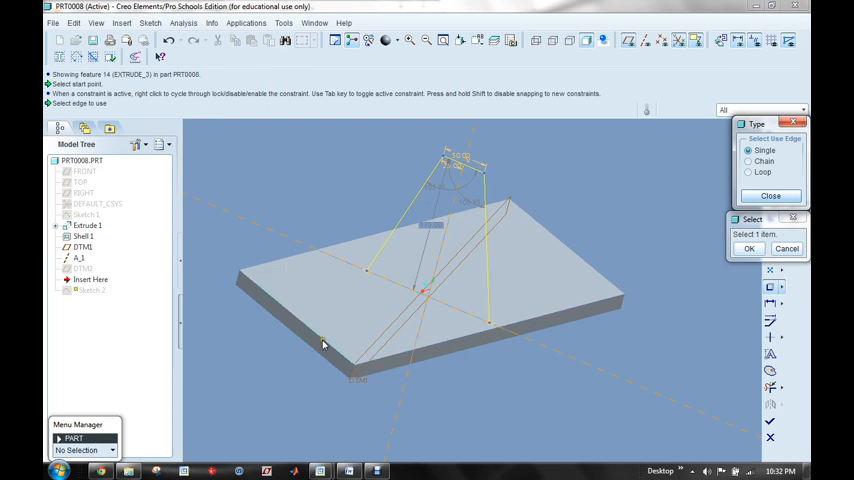
click(324, 340)
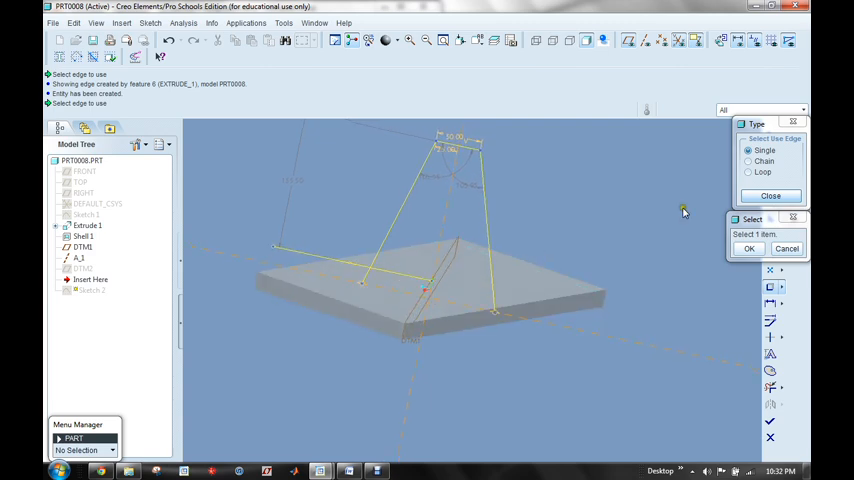
mouse_move(556, 265)
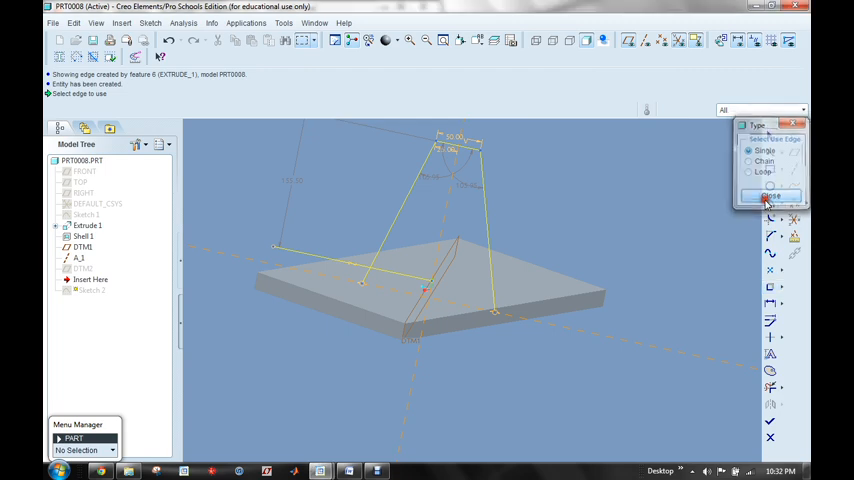
click(771, 195)
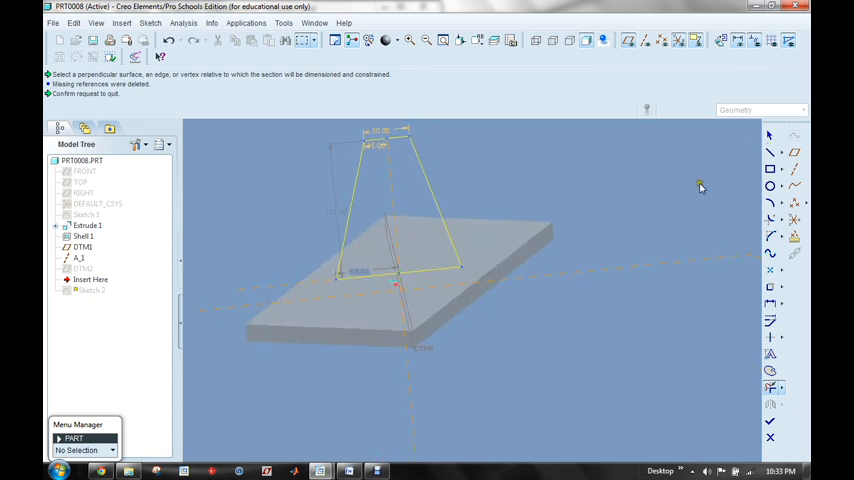
mouse_move(548, 252)
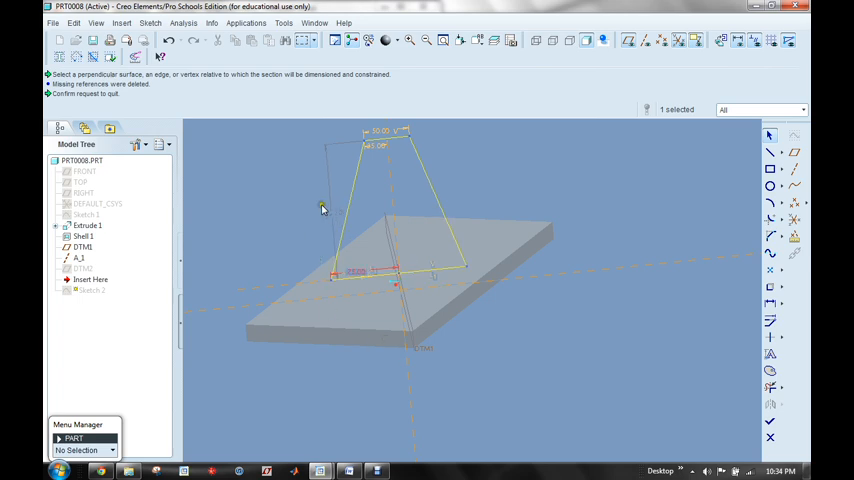
Dimension the wedge's bottom line, undo the conflict in Resolve Sketch, and accept to regenerate.
click(322, 208)
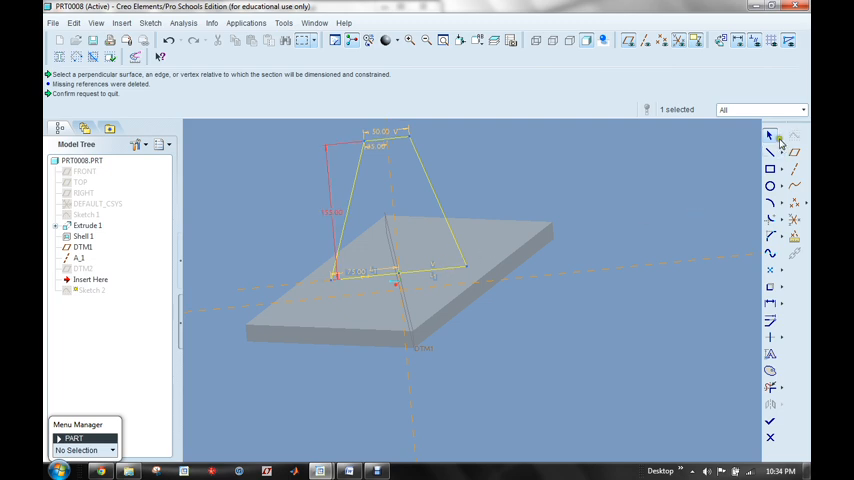
mouse_move(775, 305)
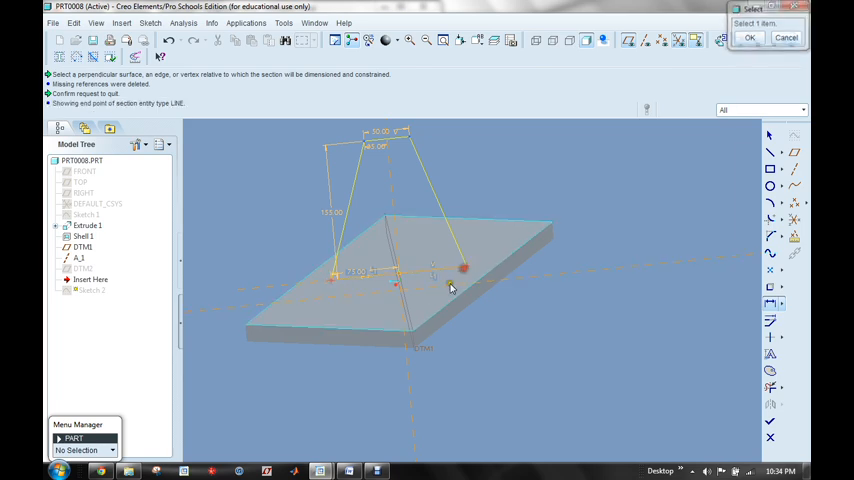
click(749, 37)
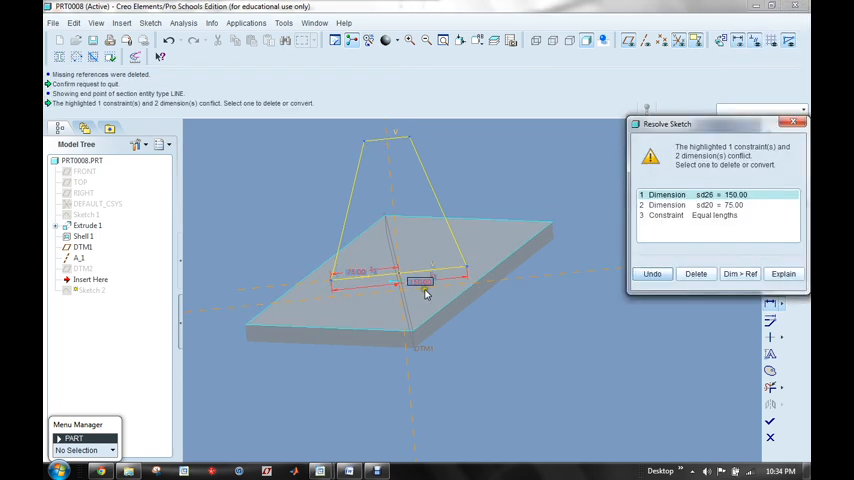
mouse_move(615, 233)
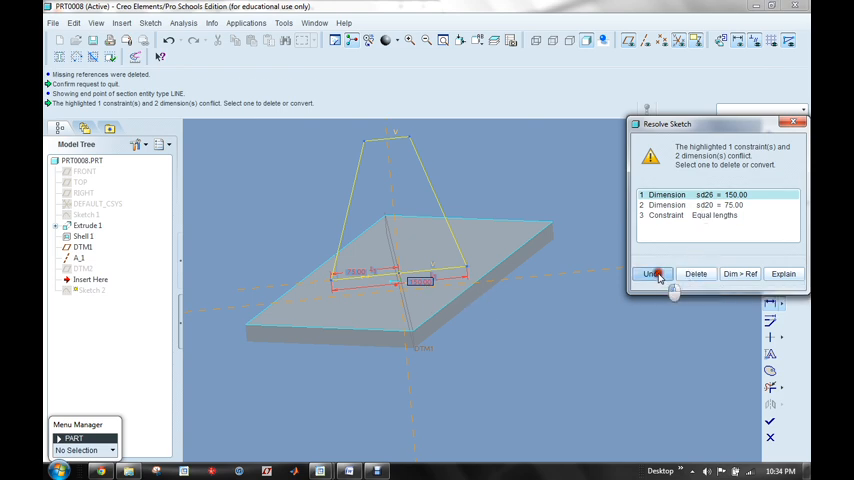
click(651, 273)
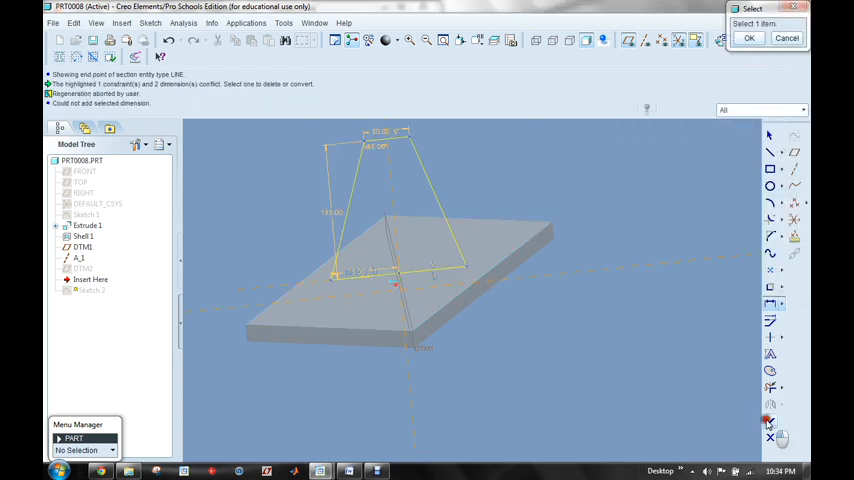
click(749, 38)
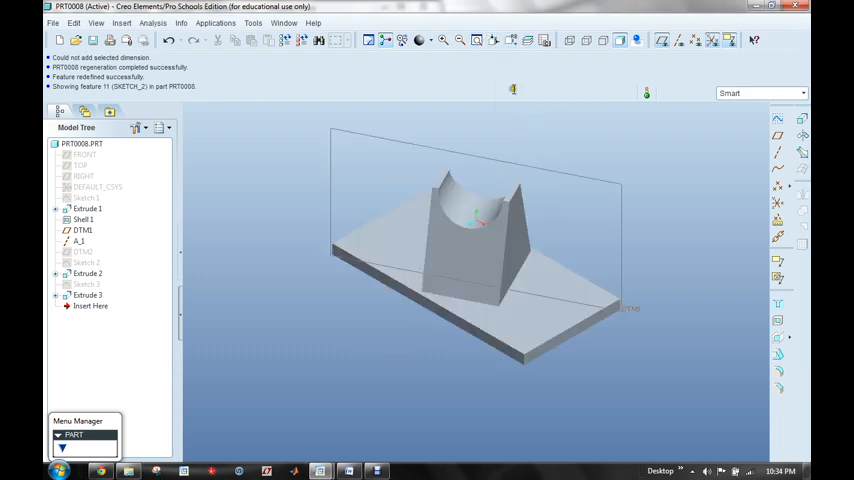
Hide datum plane DTM1 and display the cradle part as a no-hidden-line wireframe.
click(478, 40)
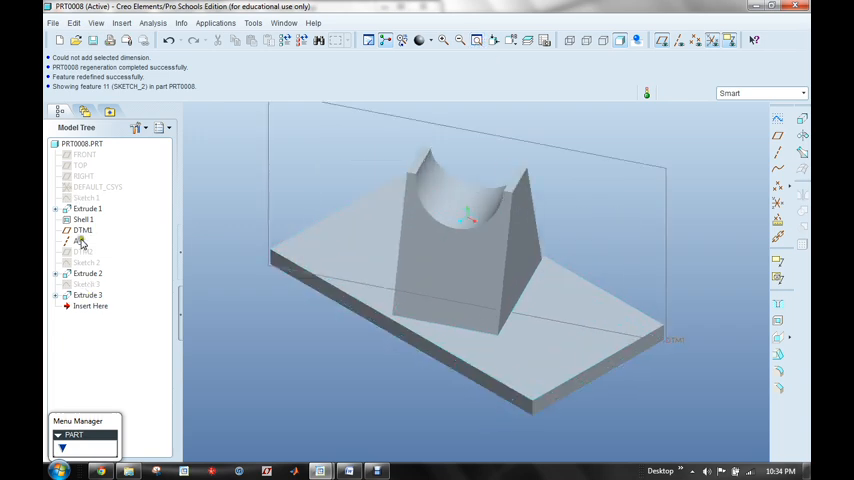
right_click(82, 230)
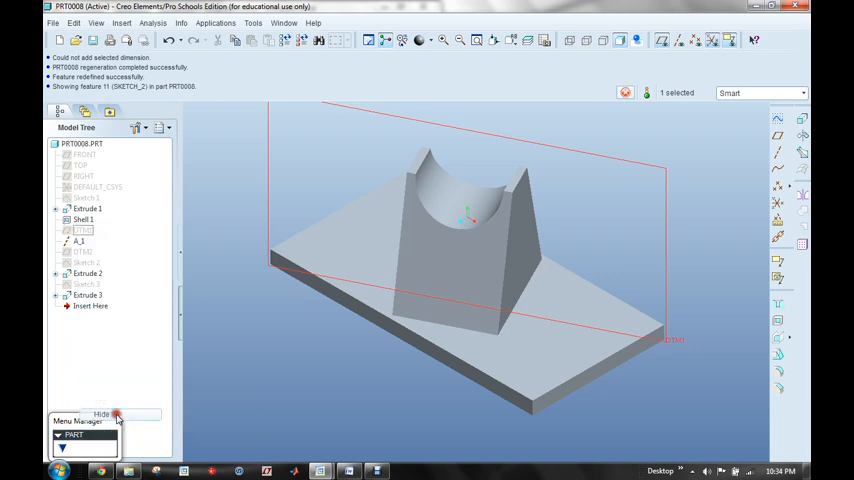
click(584, 40)
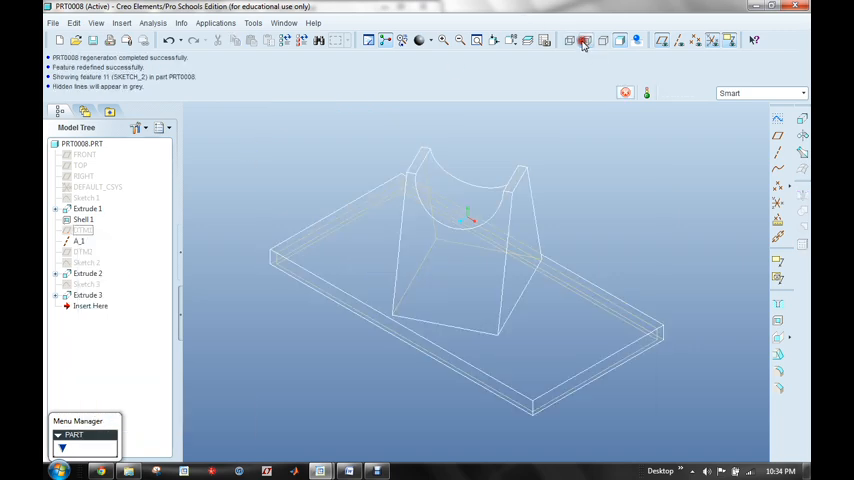
click(585, 40)
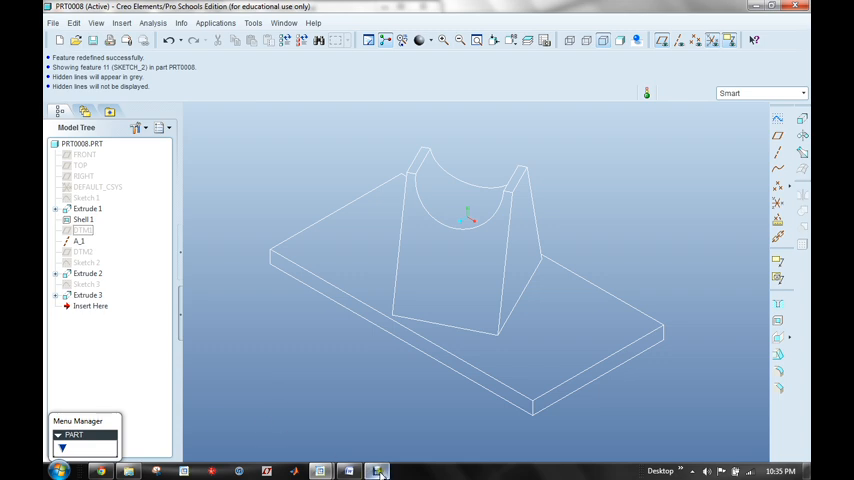
click(376, 470)
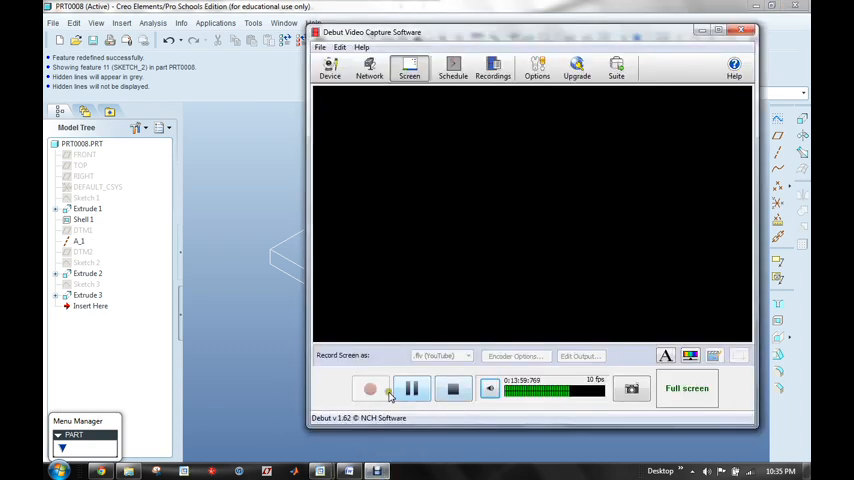